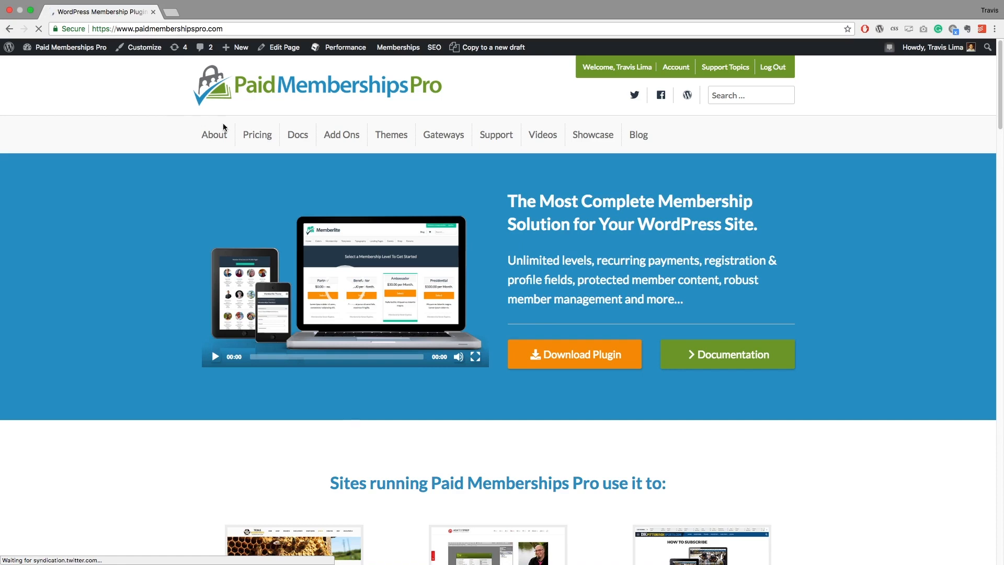
# - Navigate from the Docs menu to Initial Setup and follow the Step 1 membership-level link
pyautogui.click(297, 135)
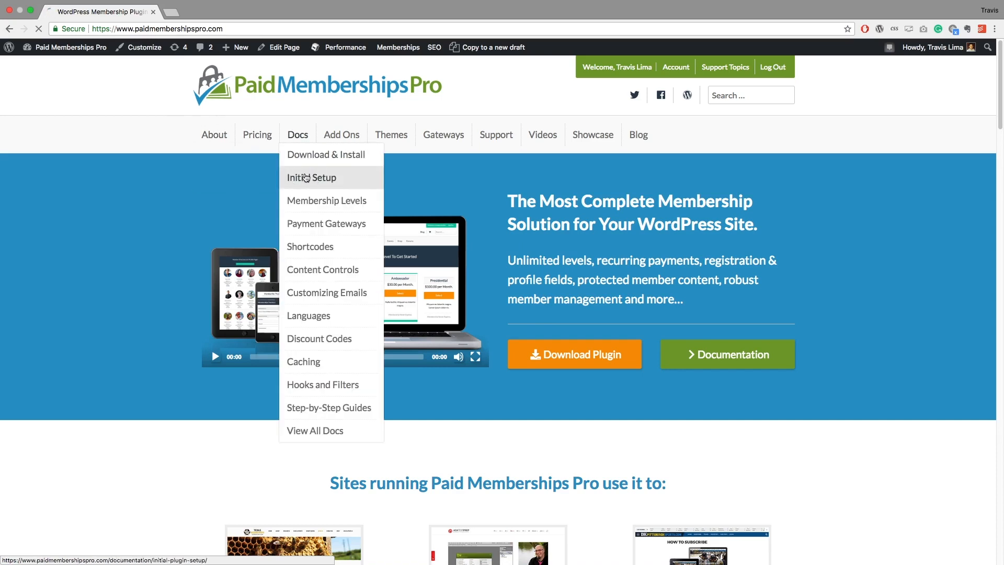
pyautogui.click(312, 177)
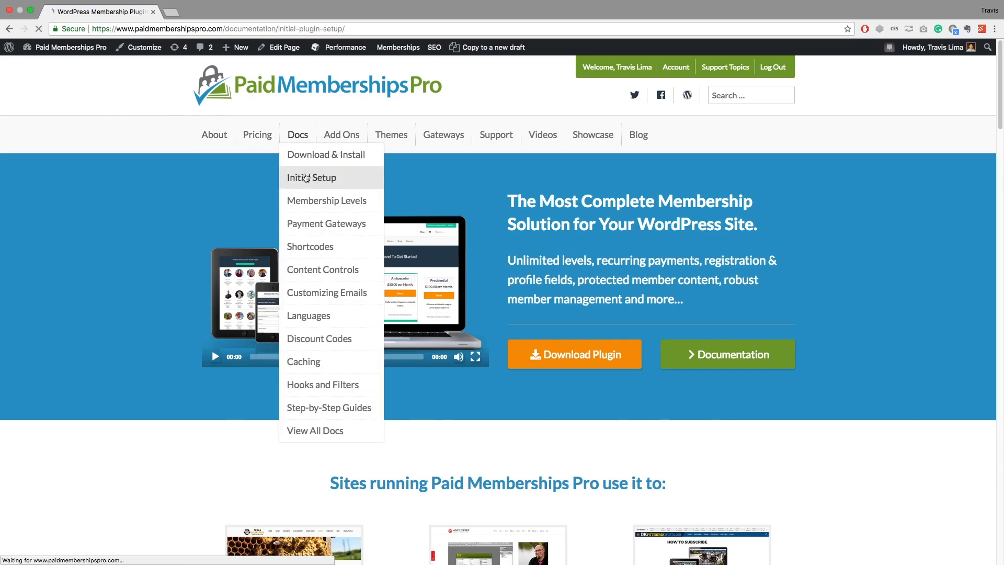
pyautogui.click(311, 178)
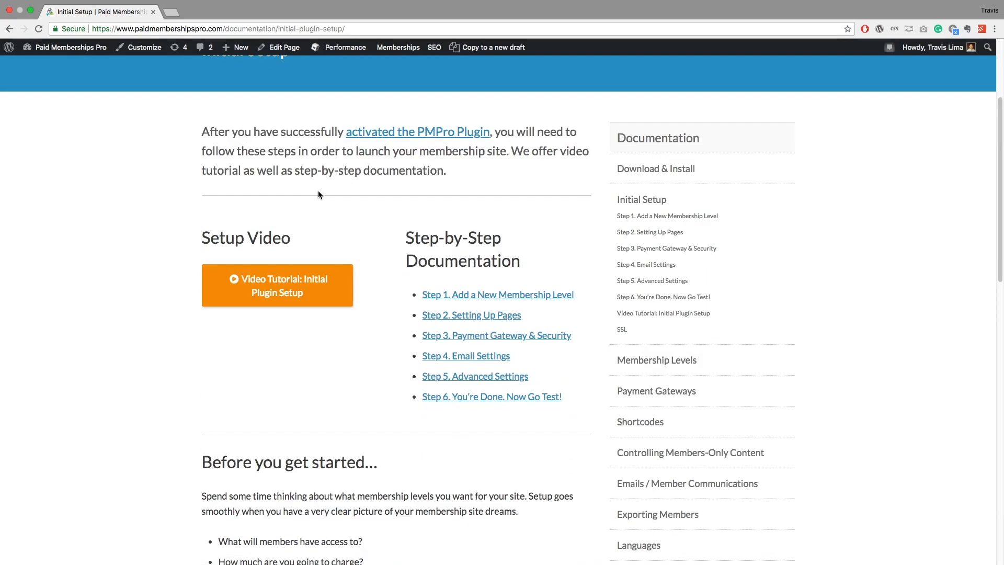
pyautogui.click(497, 295)
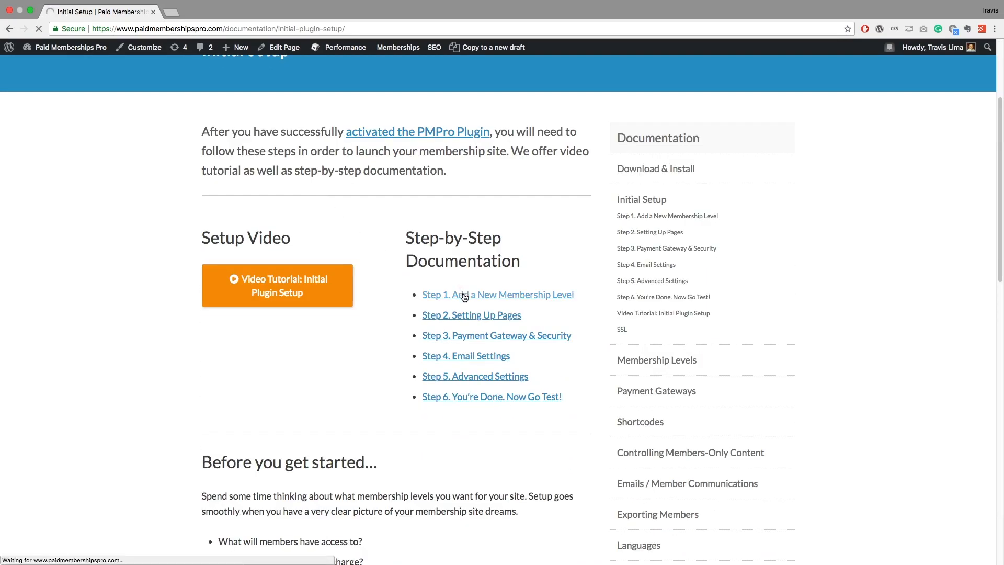
# - Review the Step 1 membership-level guide and play its Membership Levels tutorial video
pyautogui.click(497, 294)
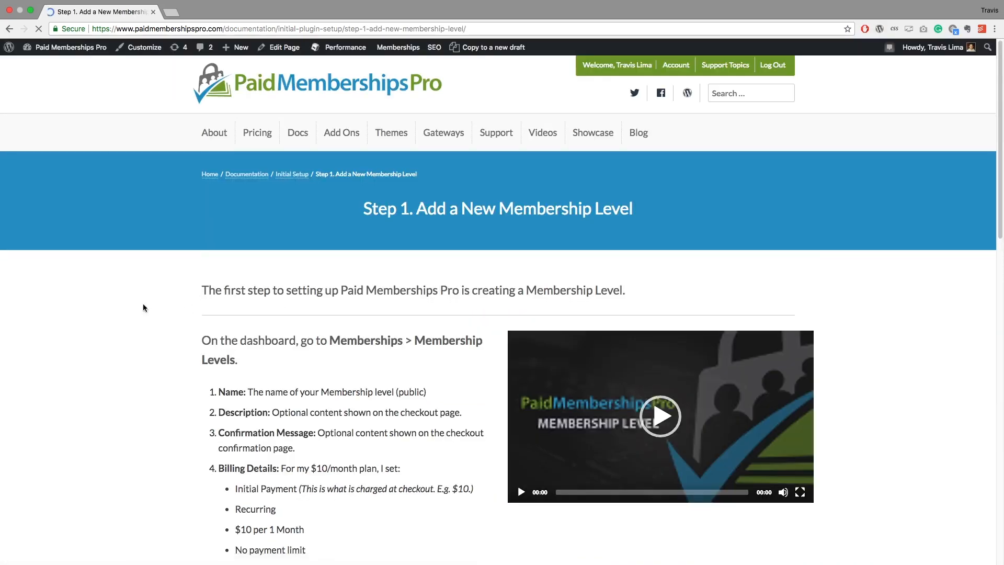
pyautogui.scroll(-3)
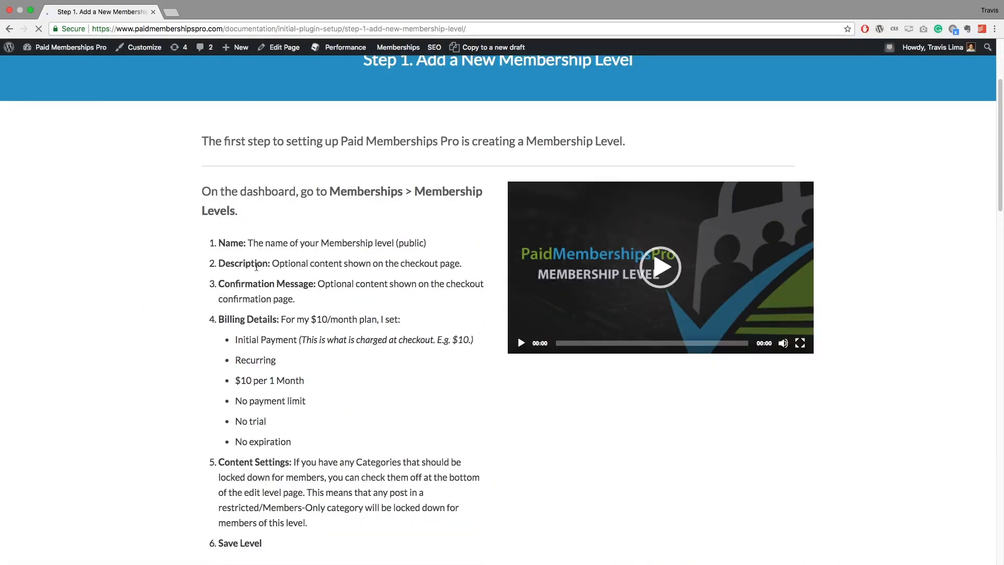
pyautogui.scroll(-3)
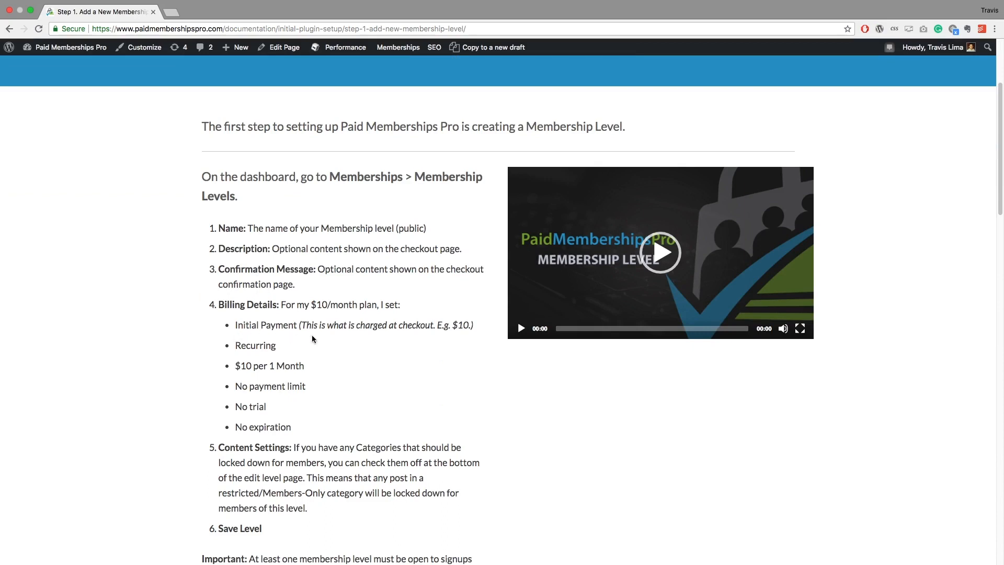
pyautogui.moveTo(287, 349)
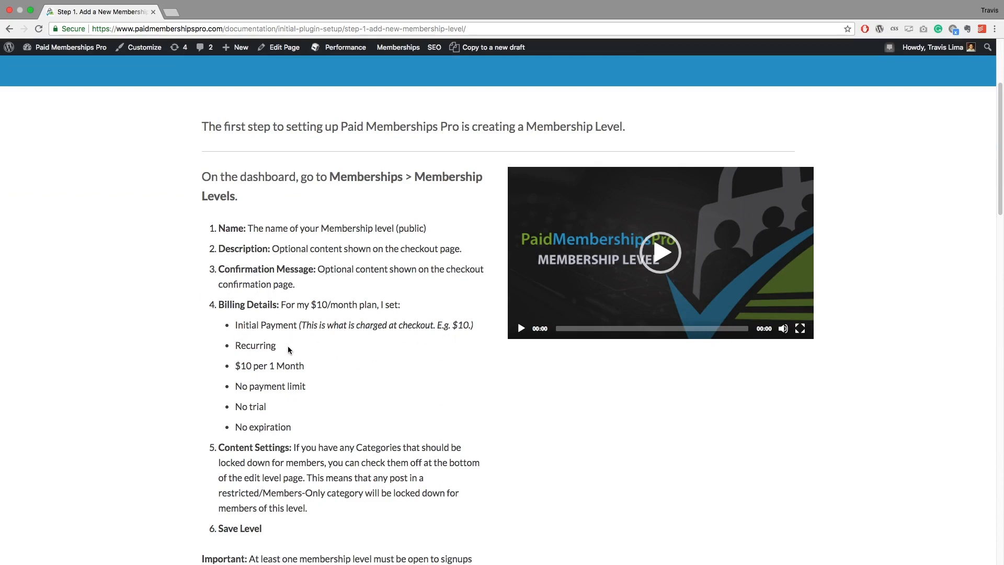
pyautogui.scroll(-3)
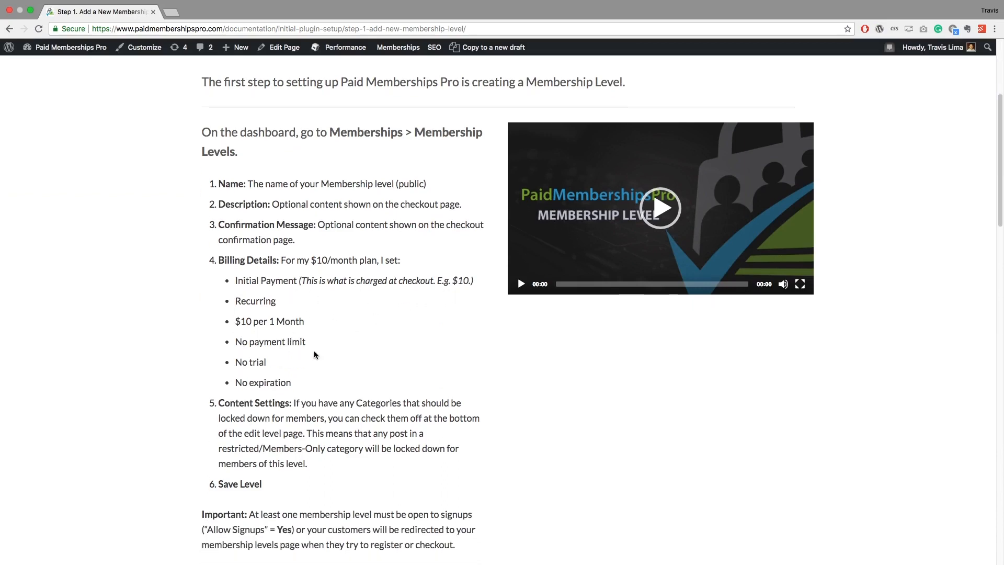
pyautogui.click(659, 207)
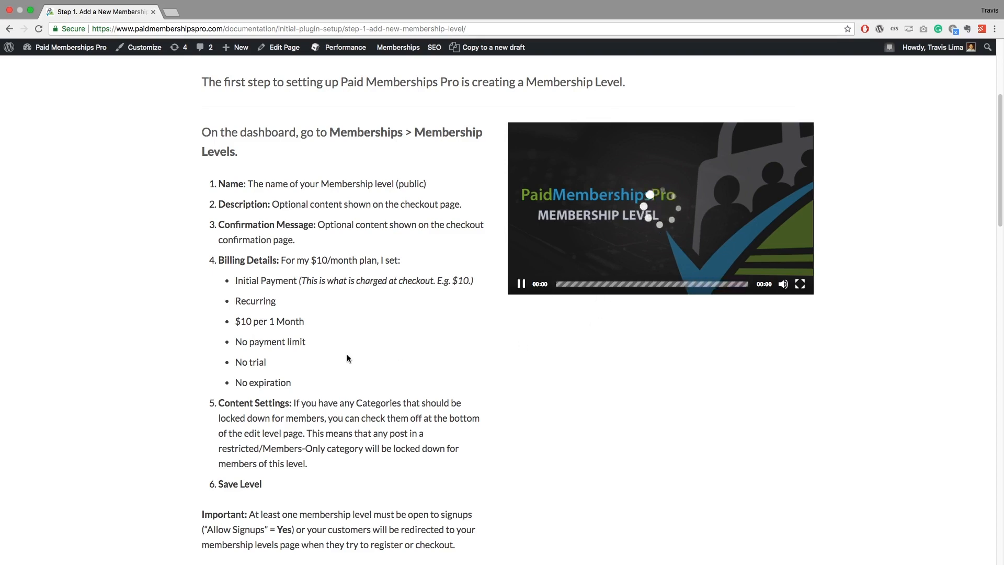
pyautogui.scroll(-3)
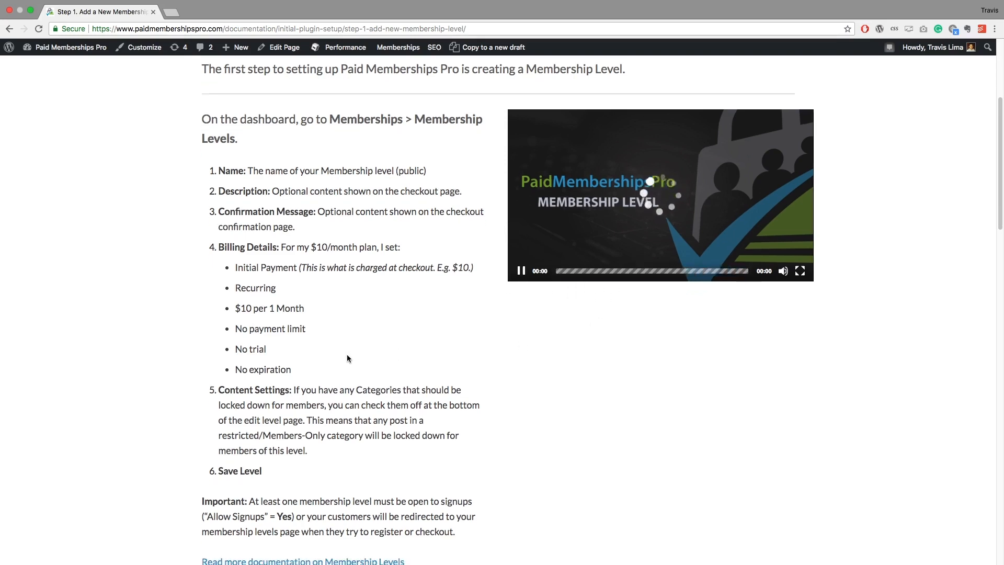
pyautogui.scroll(-3)
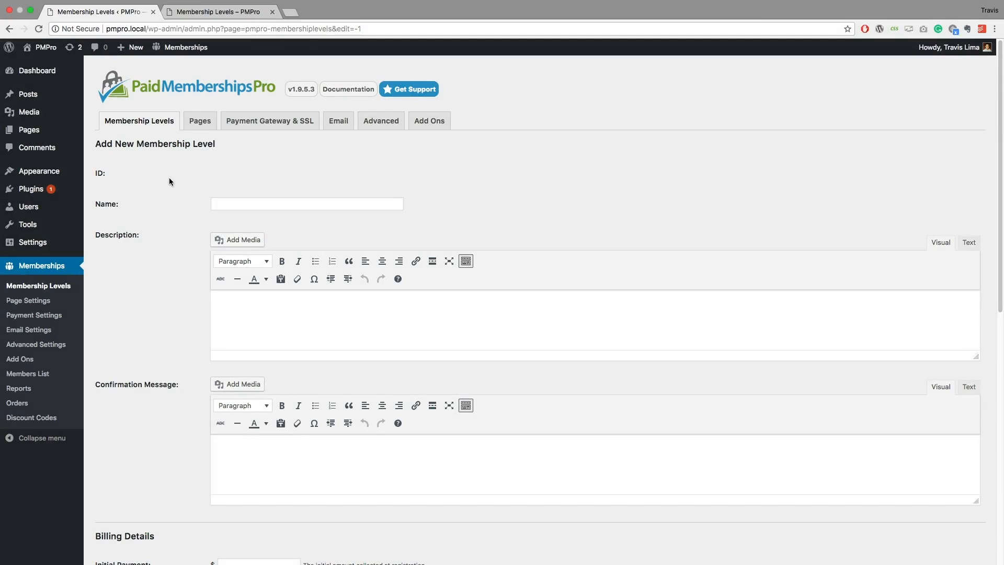
# - Fill the level name with 'Once Off Membership' from autofill and move down to Billing Details
pyautogui.click(306, 204)
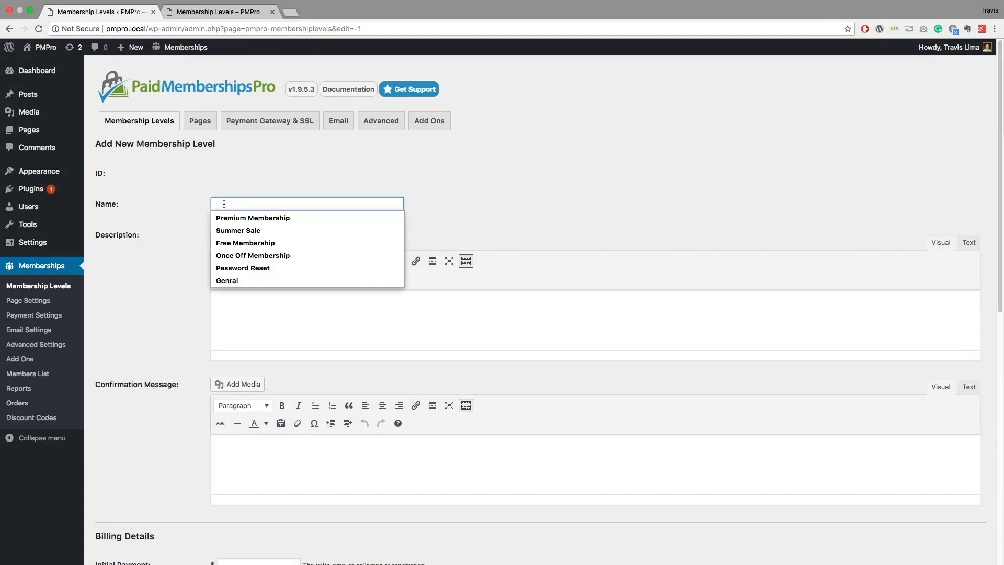
pyautogui.click(252, 255)
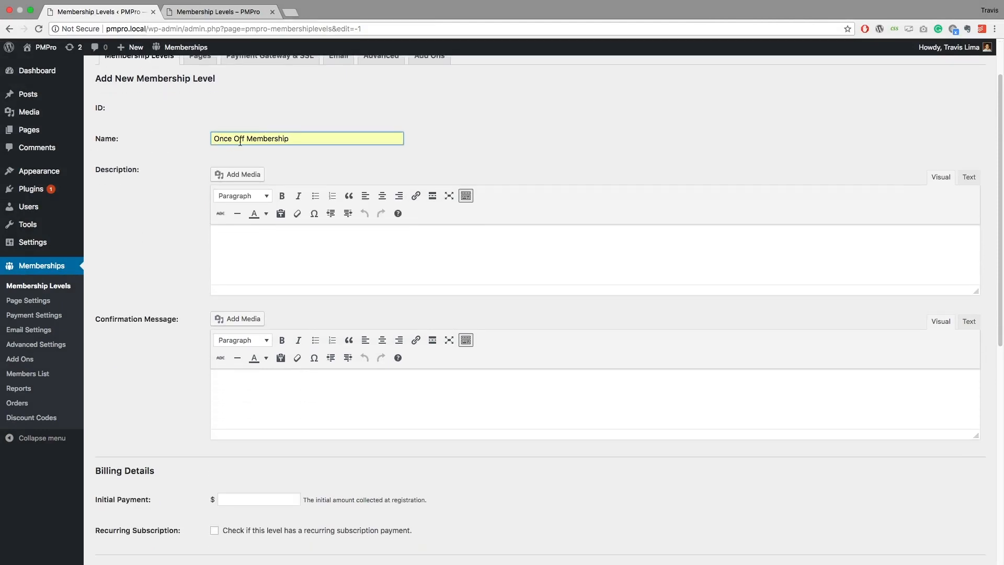
pyautogui.moveTo(196, 168)
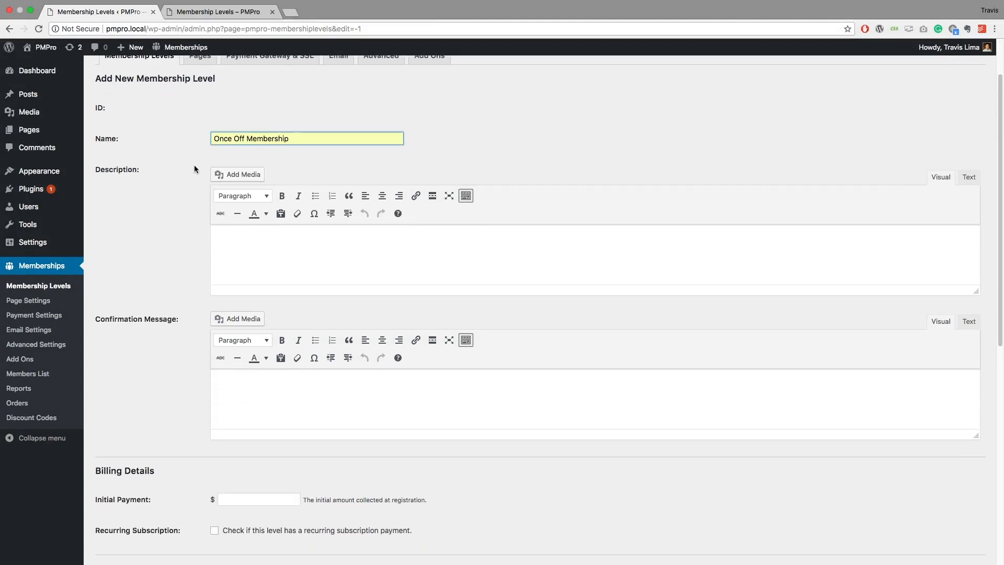
pyautogui.scroll(-3)
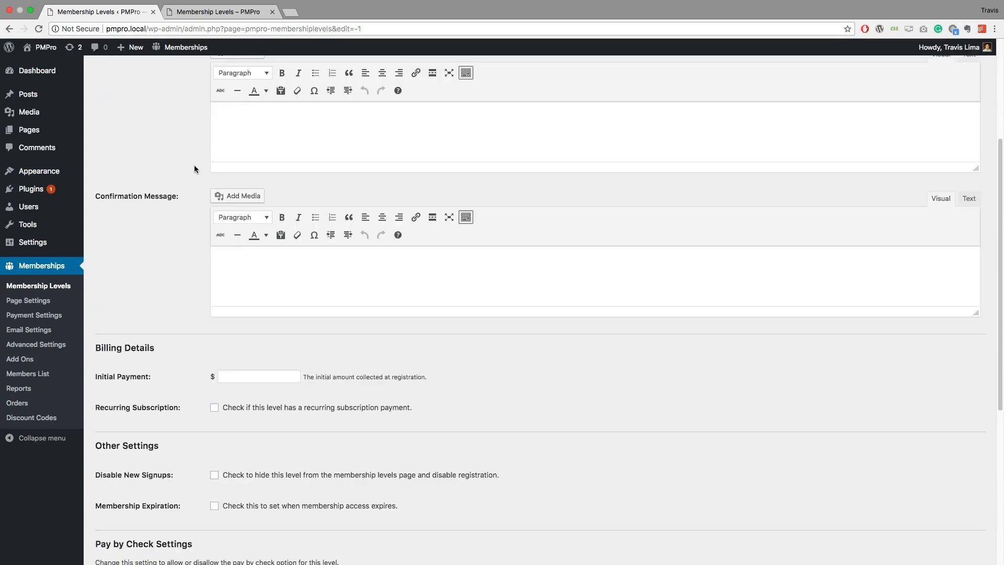
pyautogui.scroll(-3)
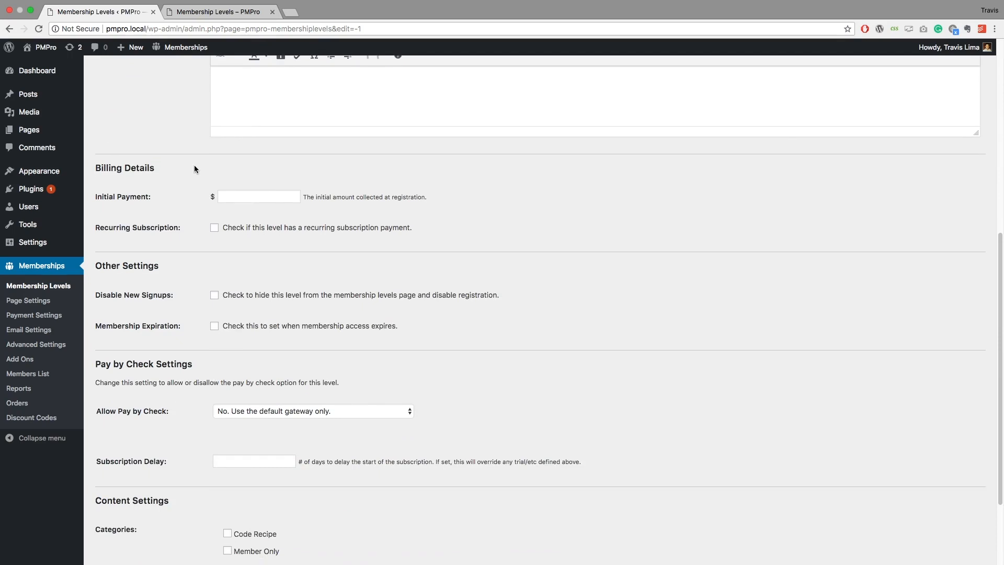
# - Enter an initial payment of 99.00 for the Once Off Membership level
pyautogui.click(258, 196)
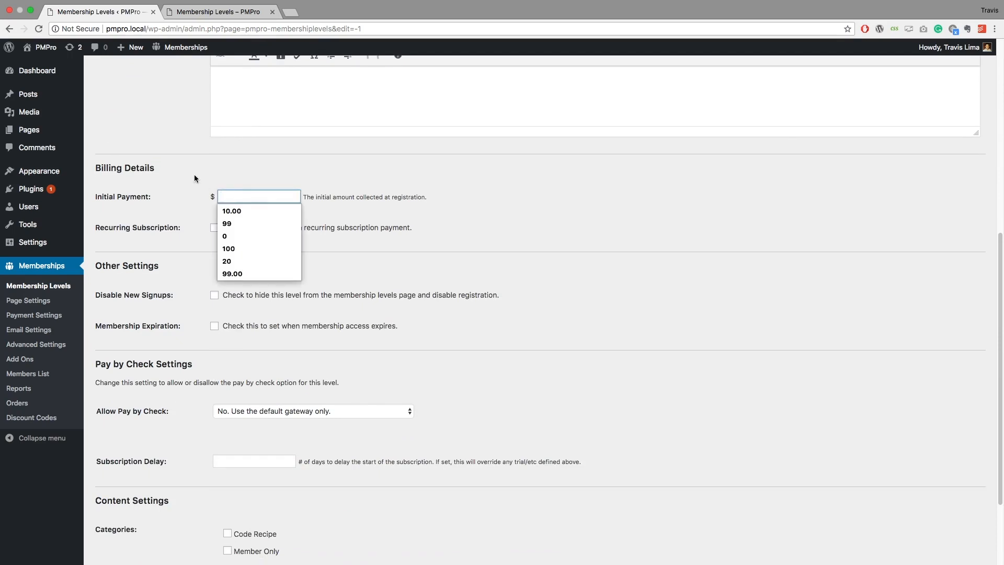
pyautogui.click(233, 273)
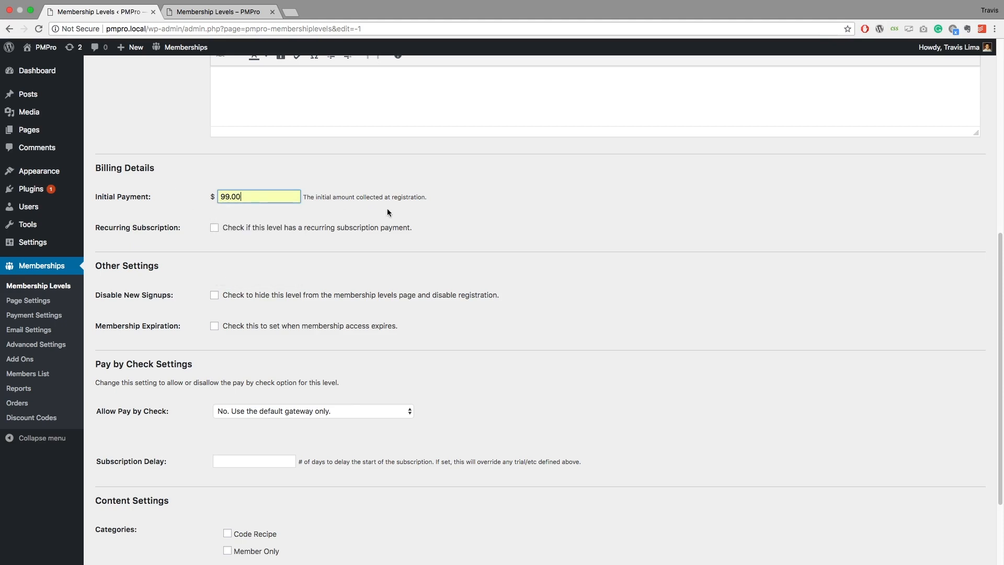
pyautogui.moveTo(250, 166)
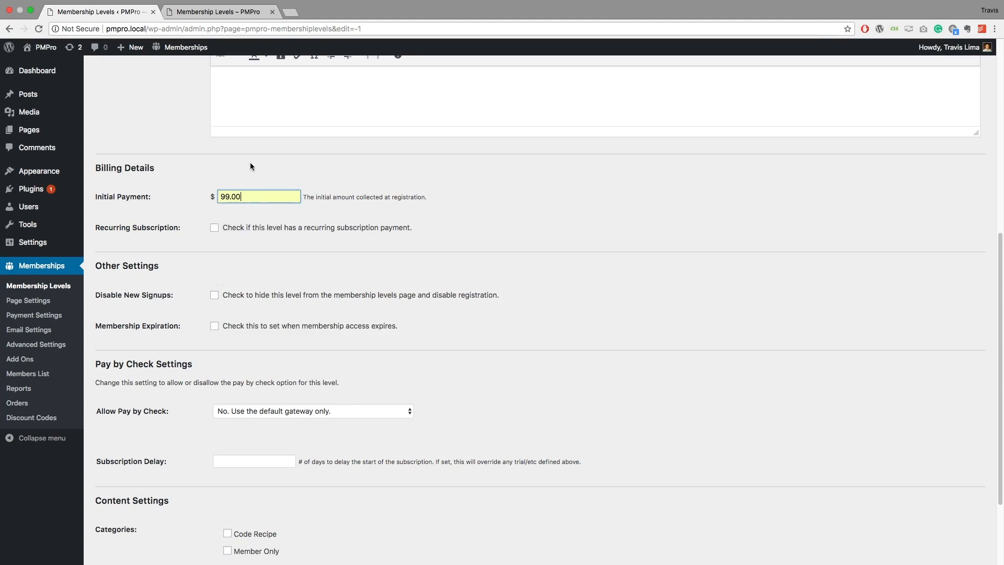
pyautogui.moveTo(184, 172)
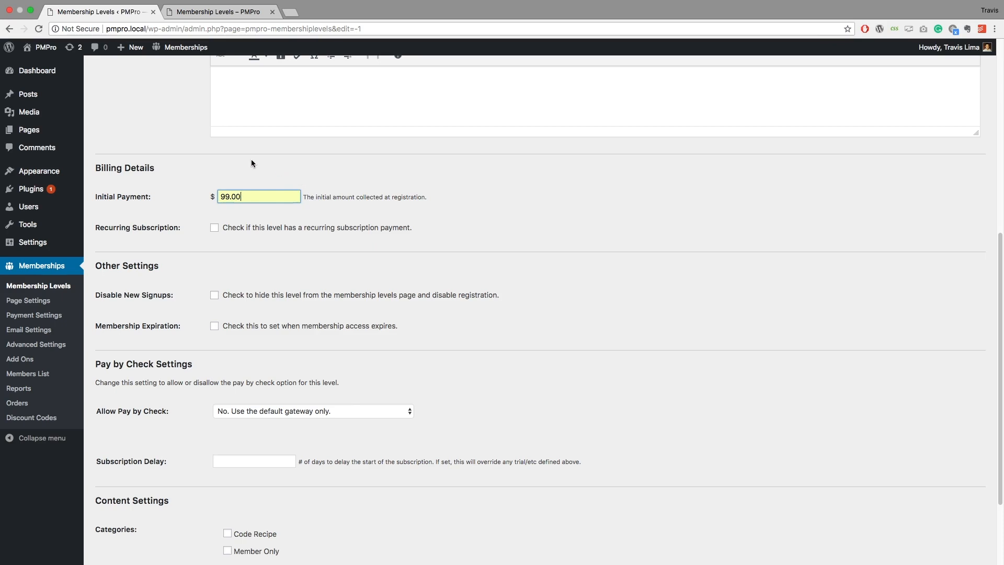
pyautogui.moveTo(132, 205)
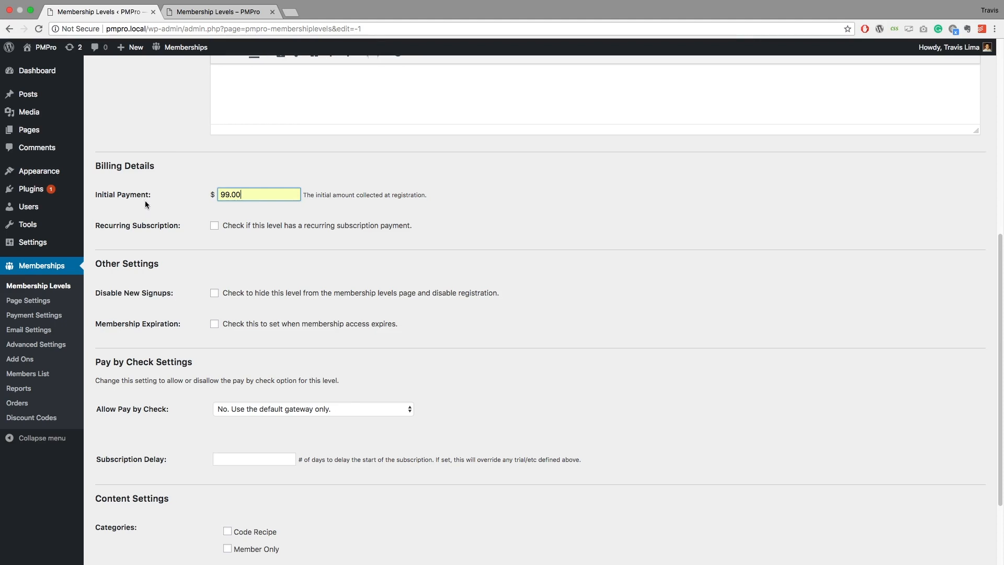
pyautogui.scroll(-3)
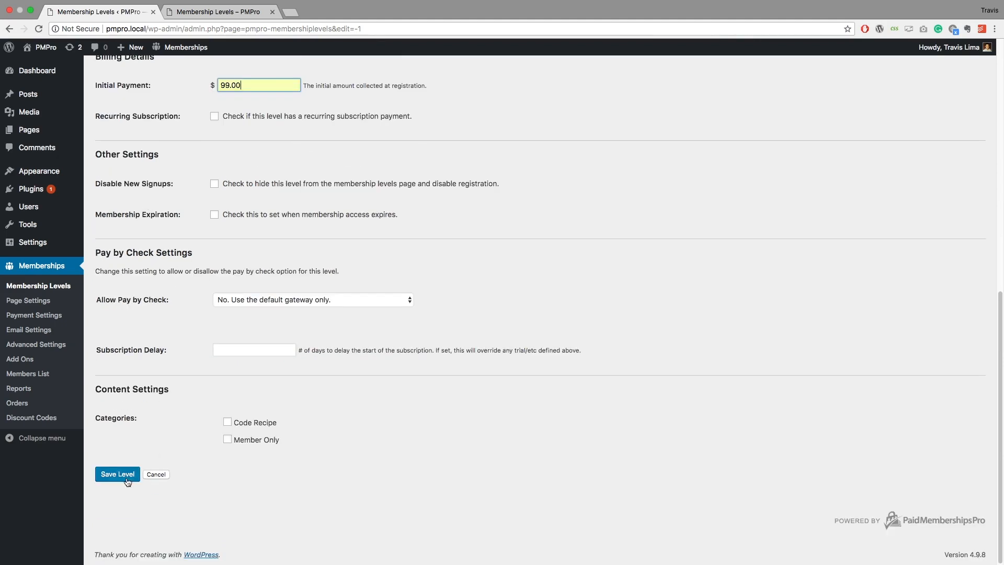
# - Save the Once Off Membership level at $99.00 and check it on the public Membership Levels page
pyautogui.click(117, 473)
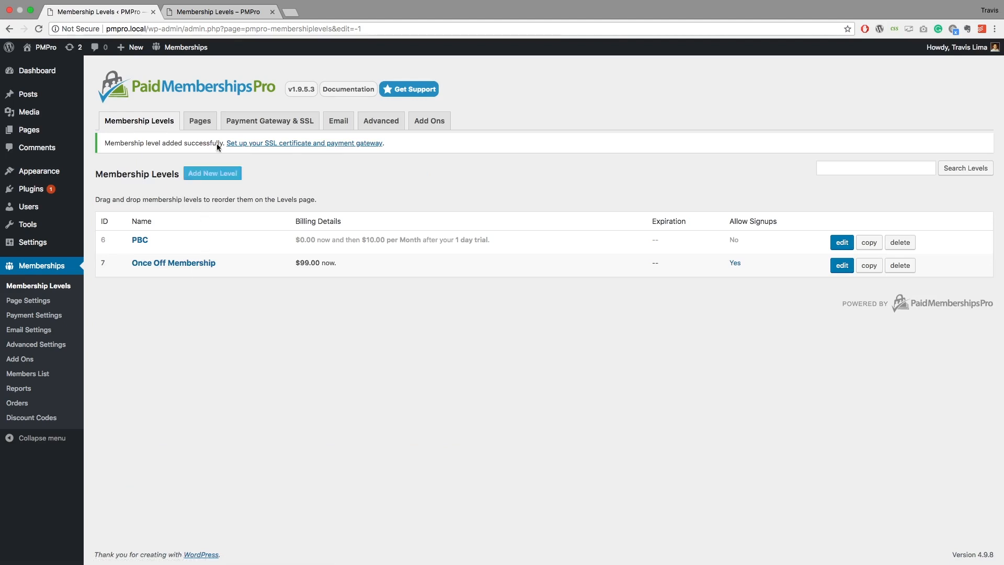
pyautogui.click(217, 11)
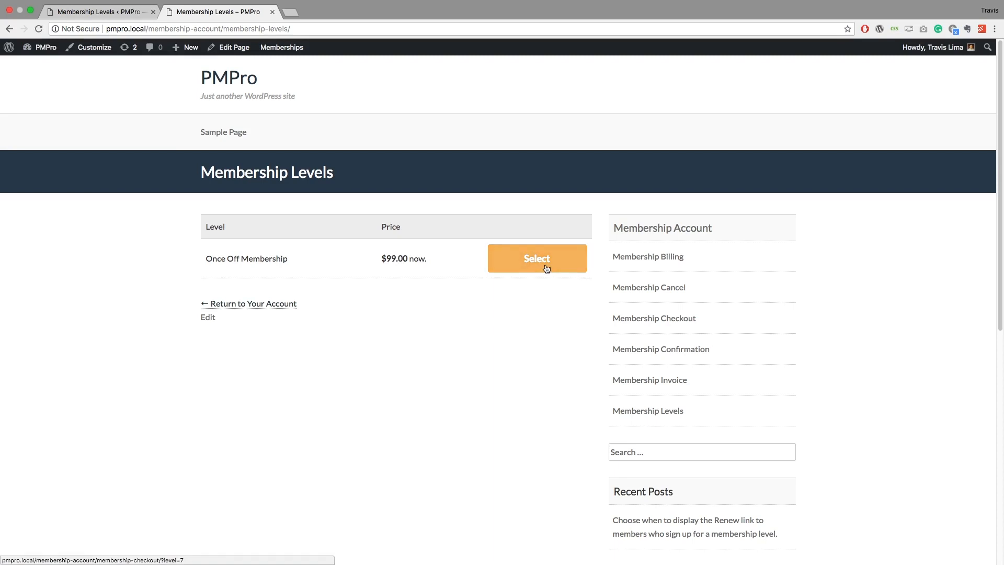
pyautogui.moveTo(284, 261)
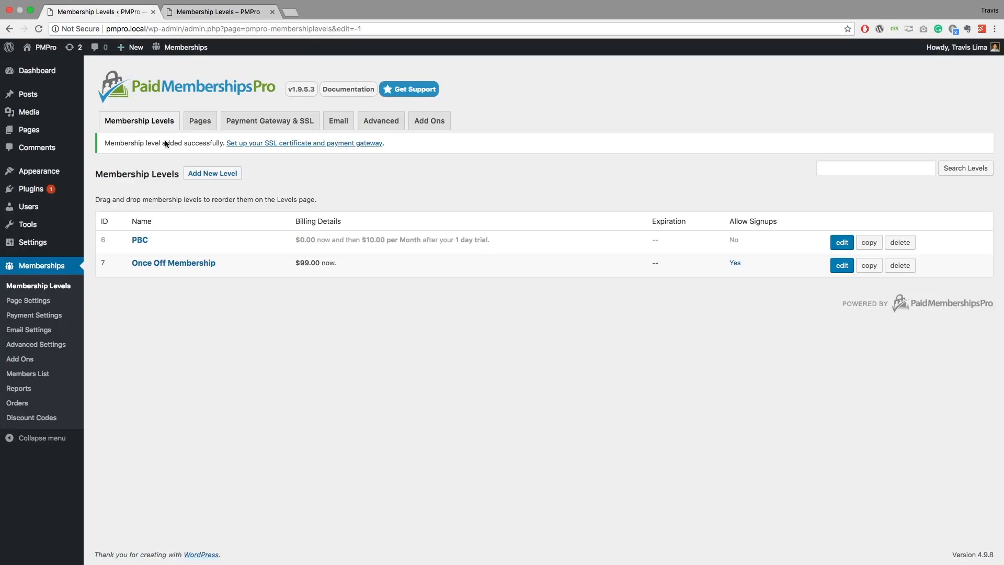
pyautogui.click(841, 265)
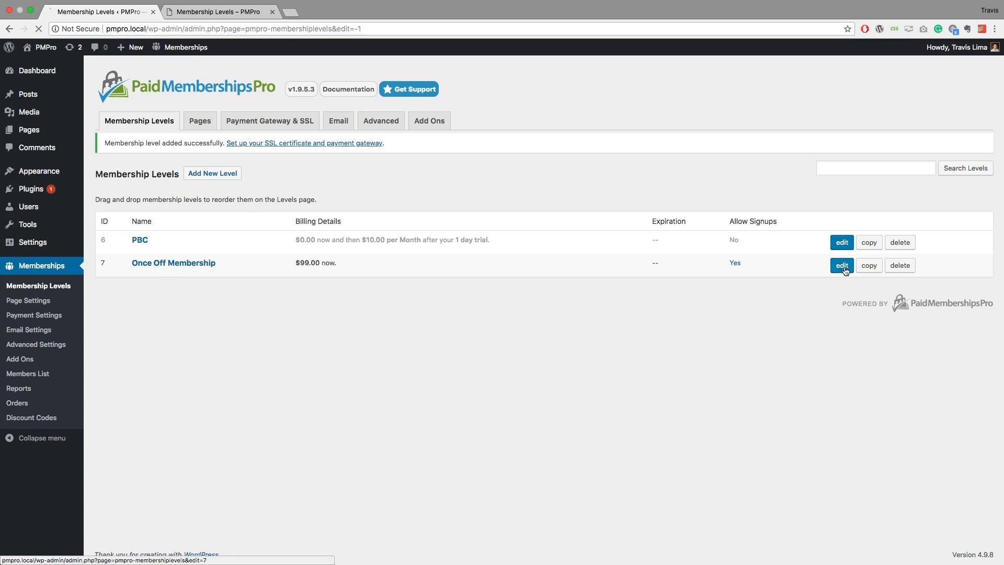
pyautogui.click(841, 265)
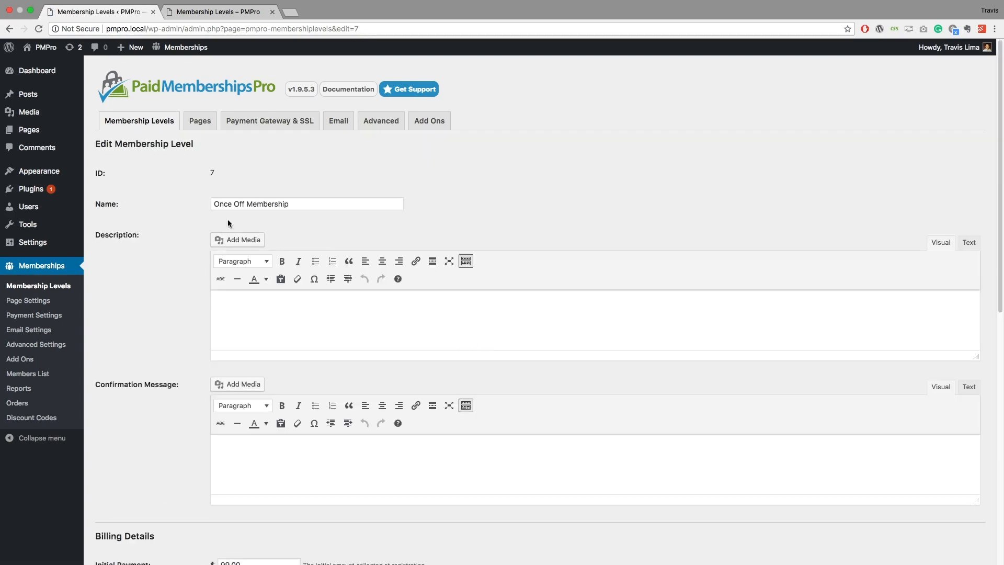
pyautogui.moveTo(195, 224)
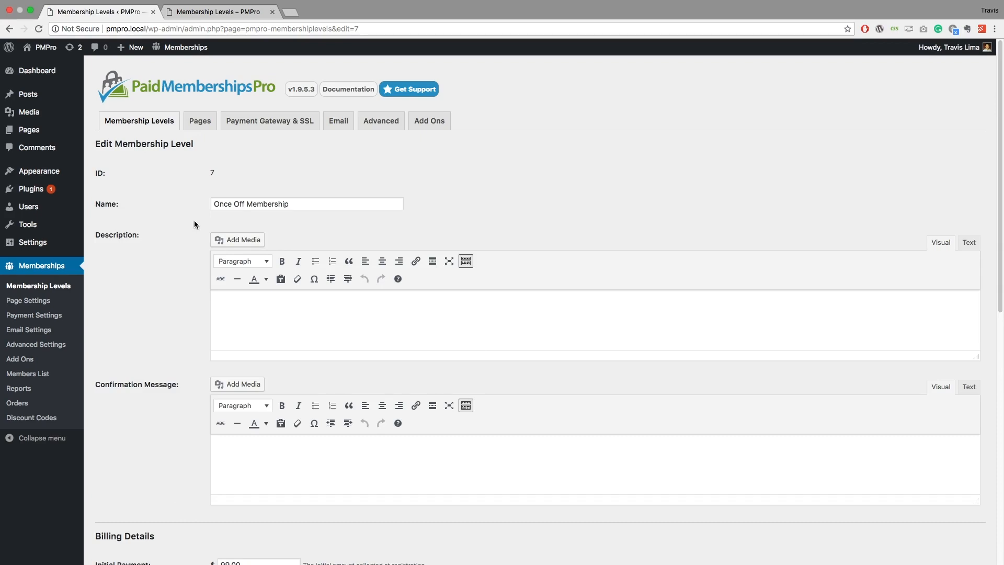
pyautogui.scroll(-3)
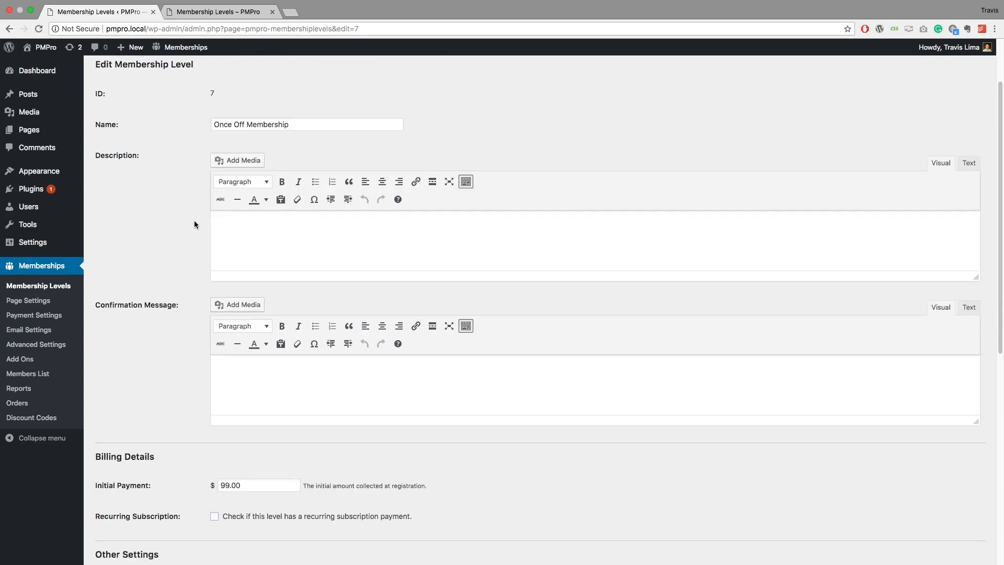
pyautogui.scroll(-3)
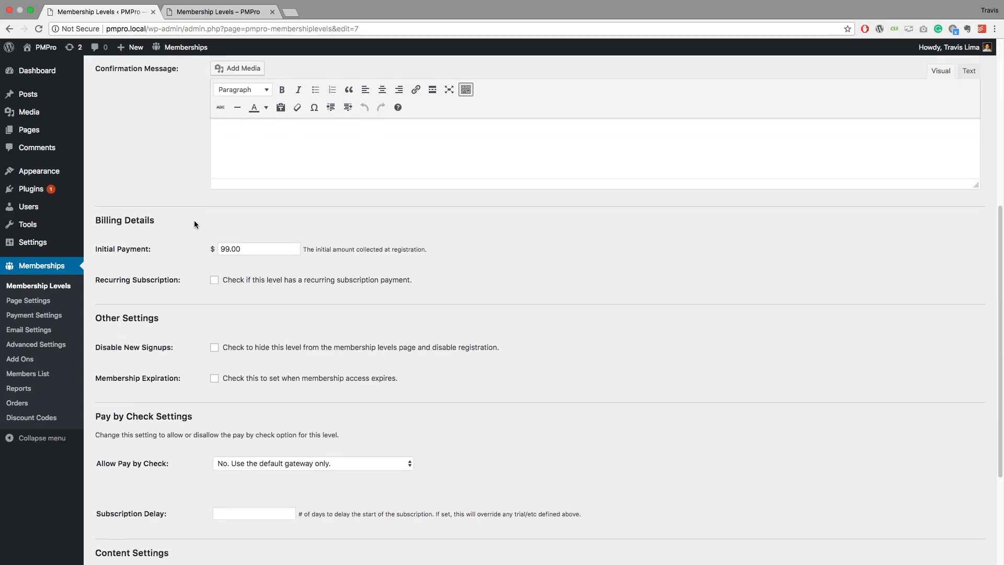
pyautogui.scroll(-3)
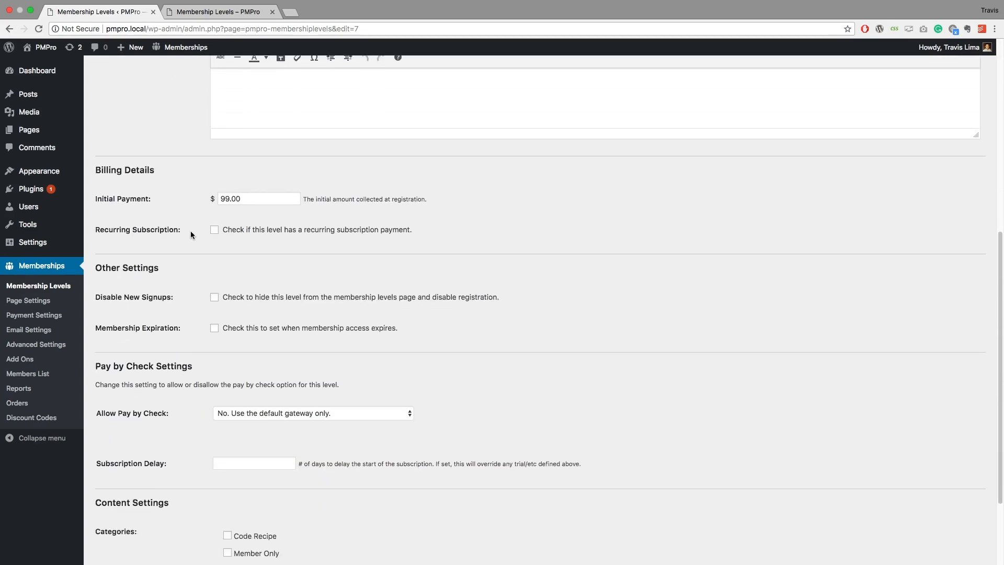
pyautogui.moveTo(176, 238)
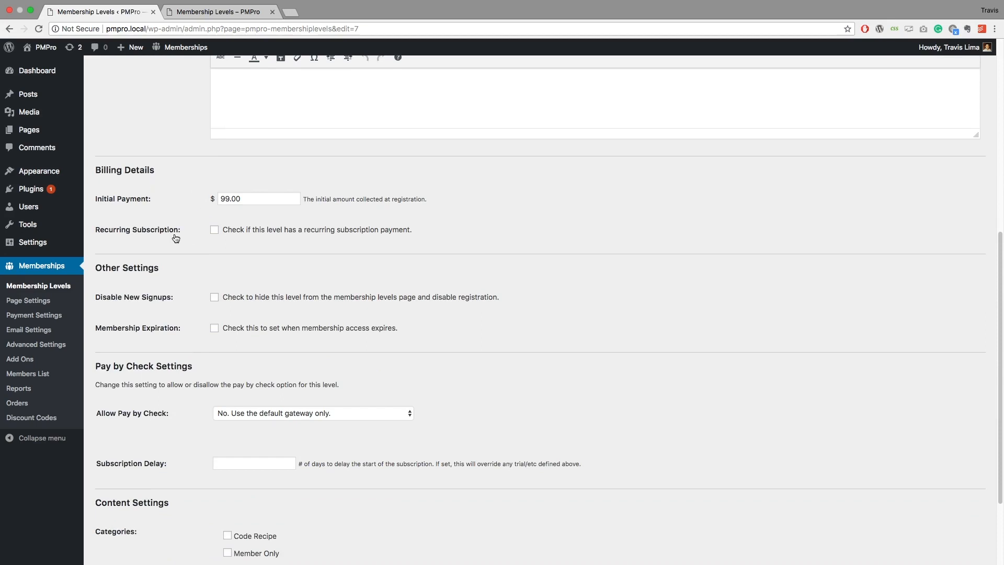
pyautogui.moveTo(141, 335)
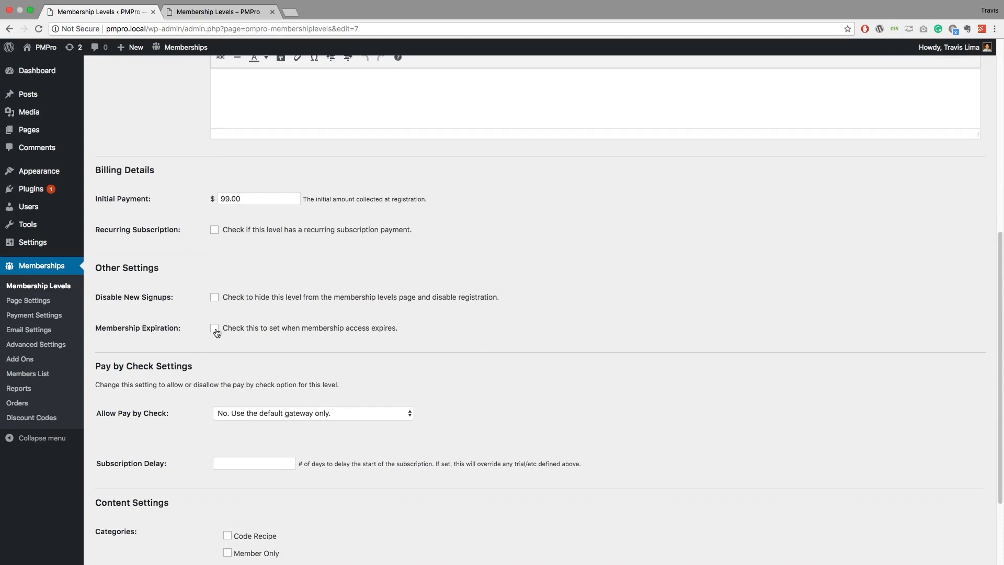
# - Enable Membership Expiration set to 30 Day(s) for Once Off Membership and save the level
pyautogui.click(214, 327)
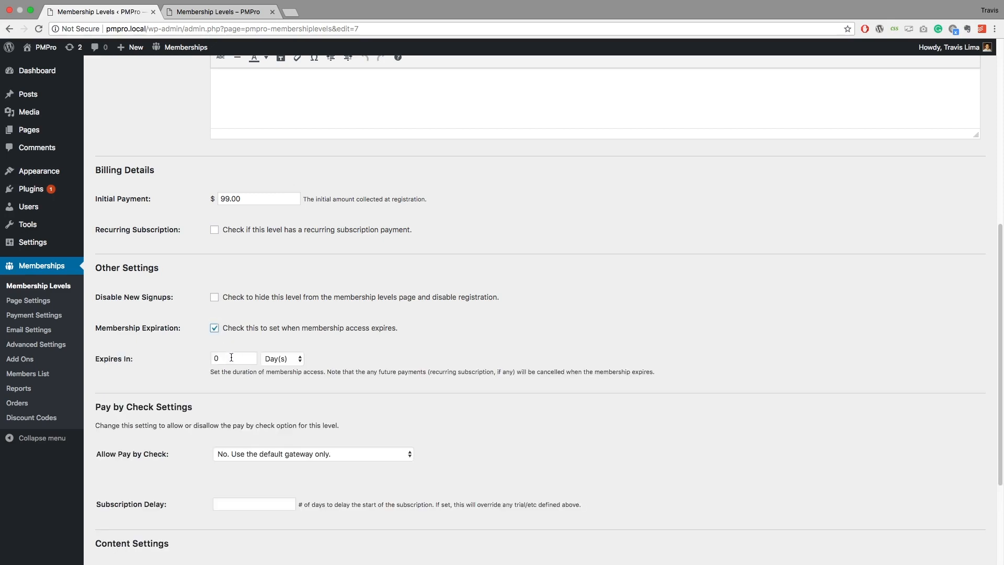
pyautogui.write('3')
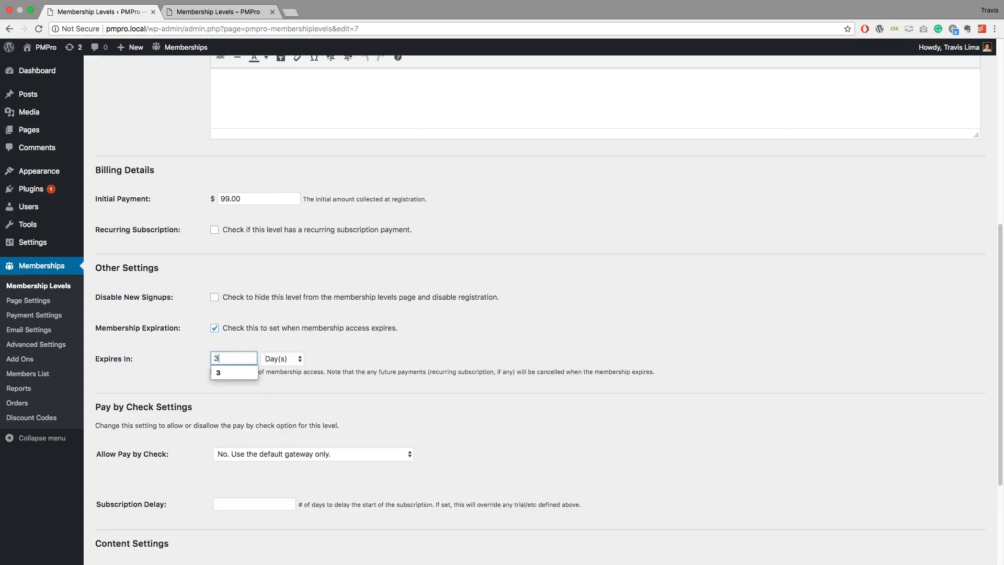
pyautogui.click(281, 358)
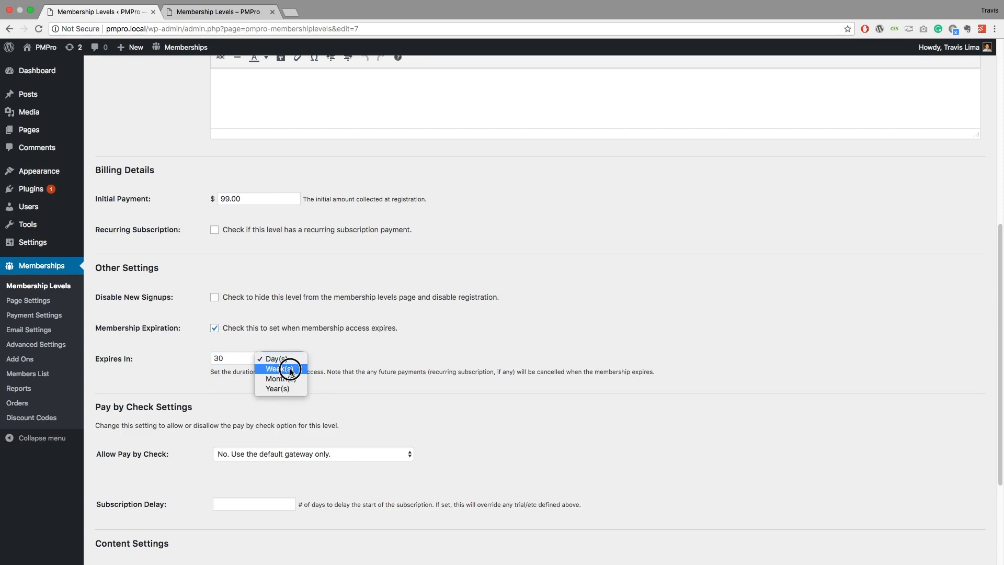
pyautogui.click(276, 389)
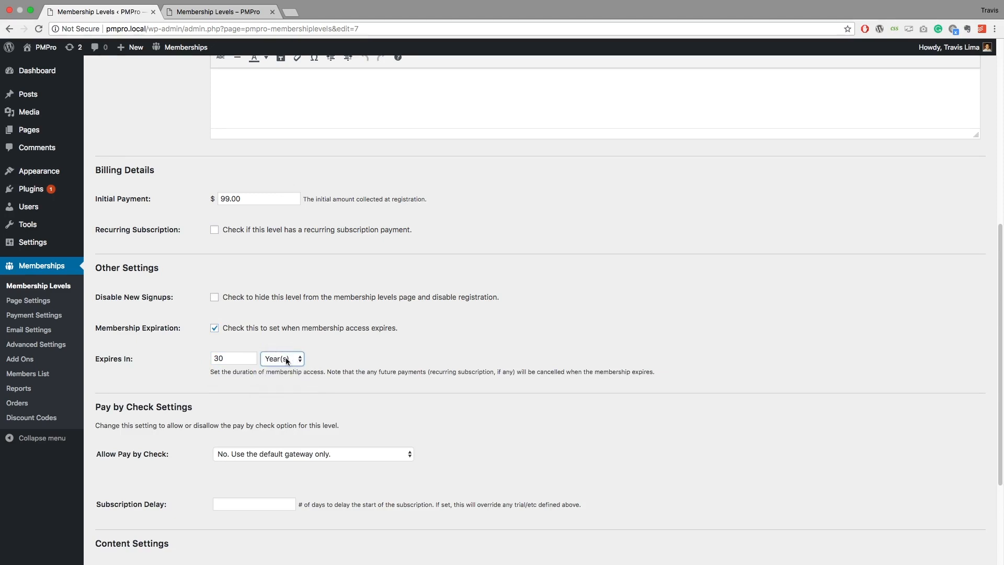
pyautogui.click(281, 358)
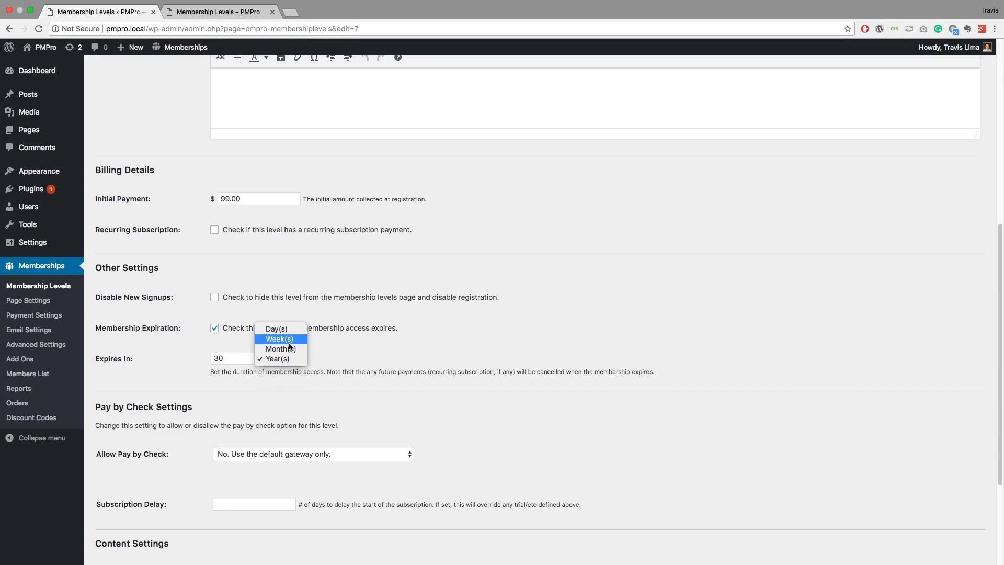
pyautogui.click(276, 328)
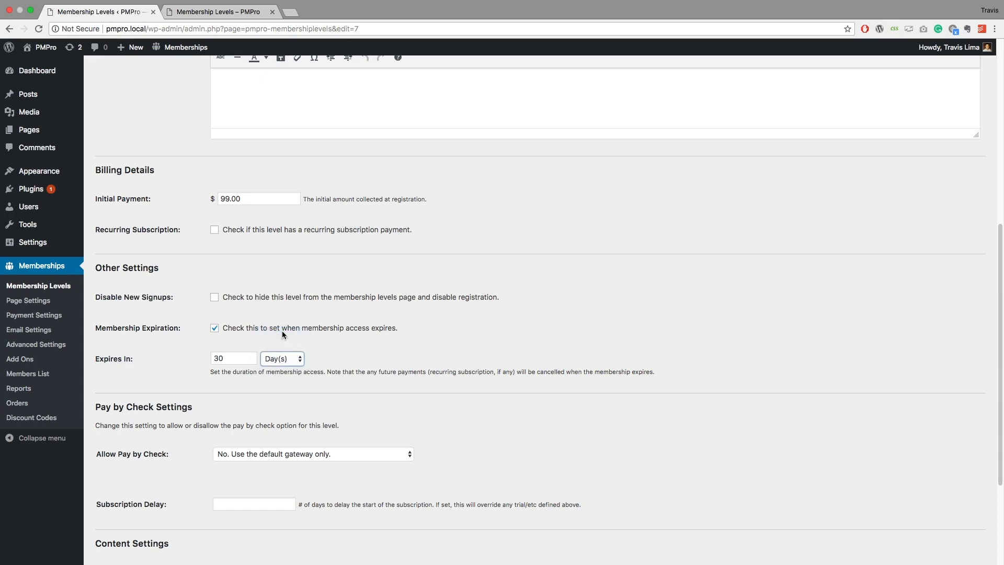
pyautogui.scroll(-3)
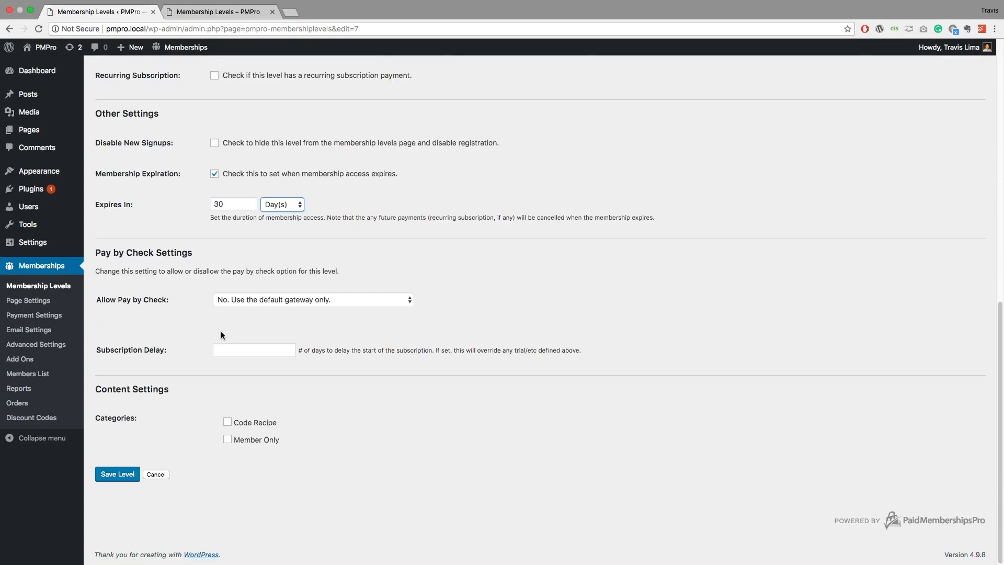
pyautogui.click(117, 474)
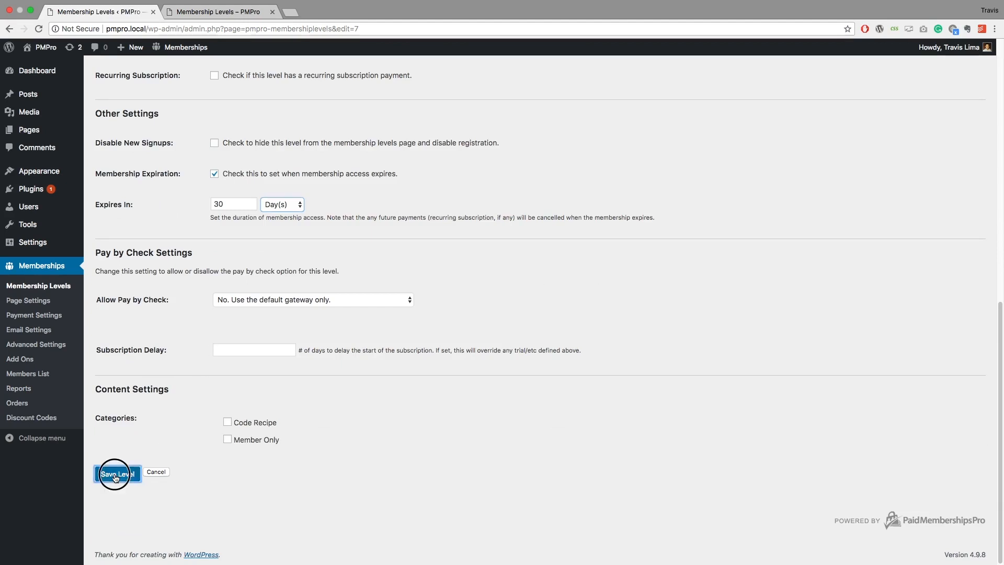
# - Save the level so the list shows Once Off Membership at $99.00 expiring after 30 days
pyautogui.click(116, 472)
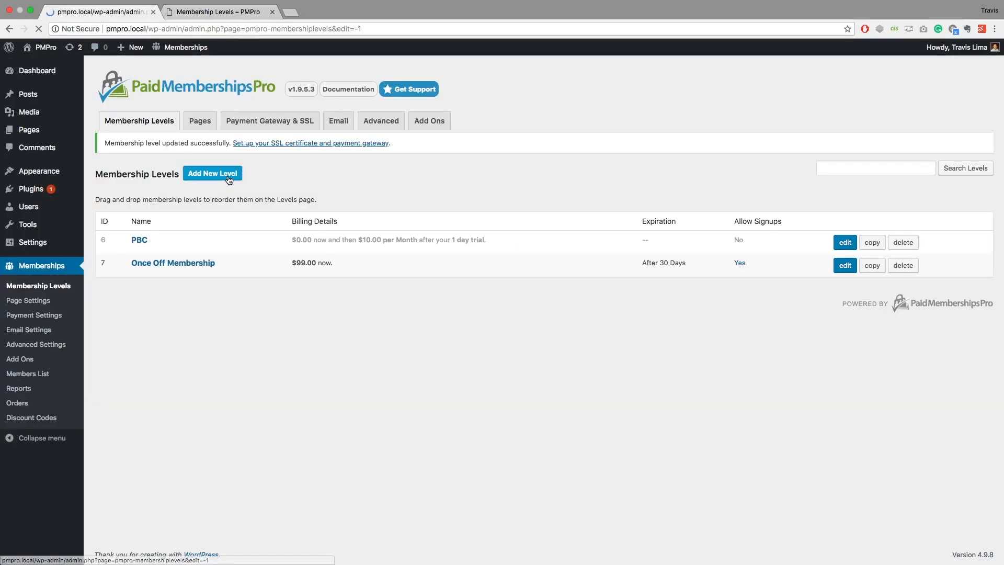
# - Start a new membership level and name it 'monthly'
pyautogui.click(212, 173)
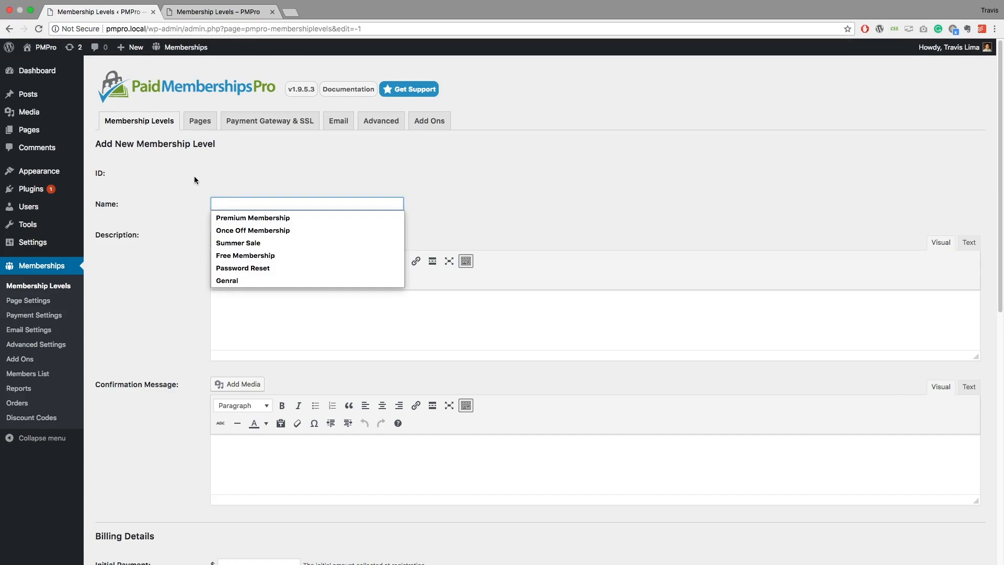
pyautogui.click(226, 280)
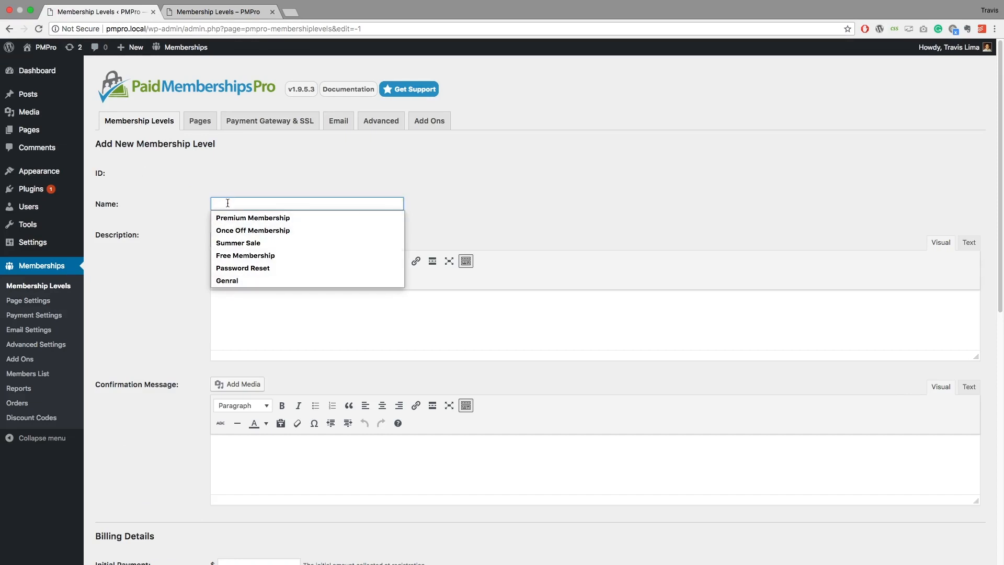
pyautogui.write('monthly')
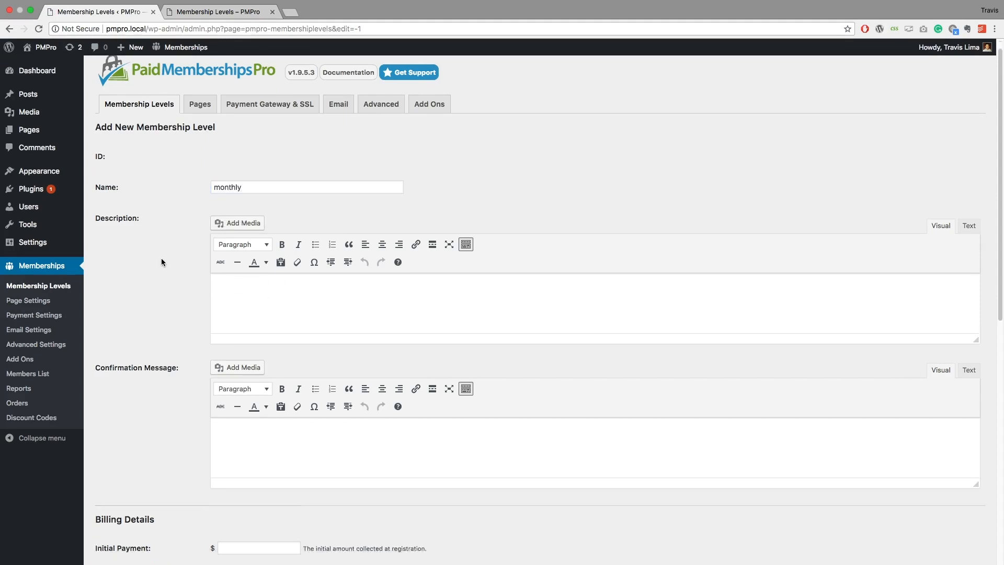
pyautogui.scroll(-3)
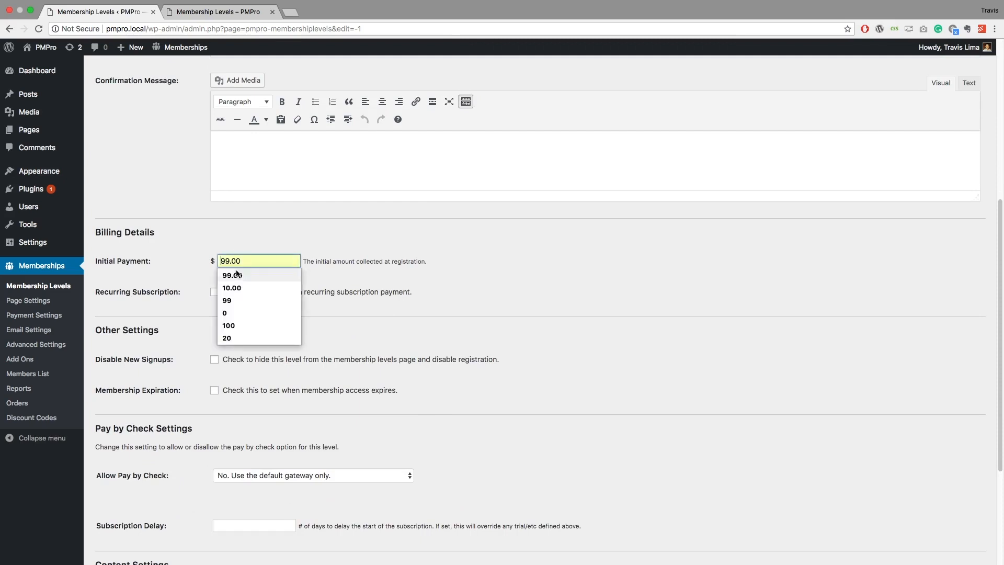
# - Set a 10.00 initial payment and enable a recurring subscription billing 10.00 per month
pyautogui.click(232, 288)
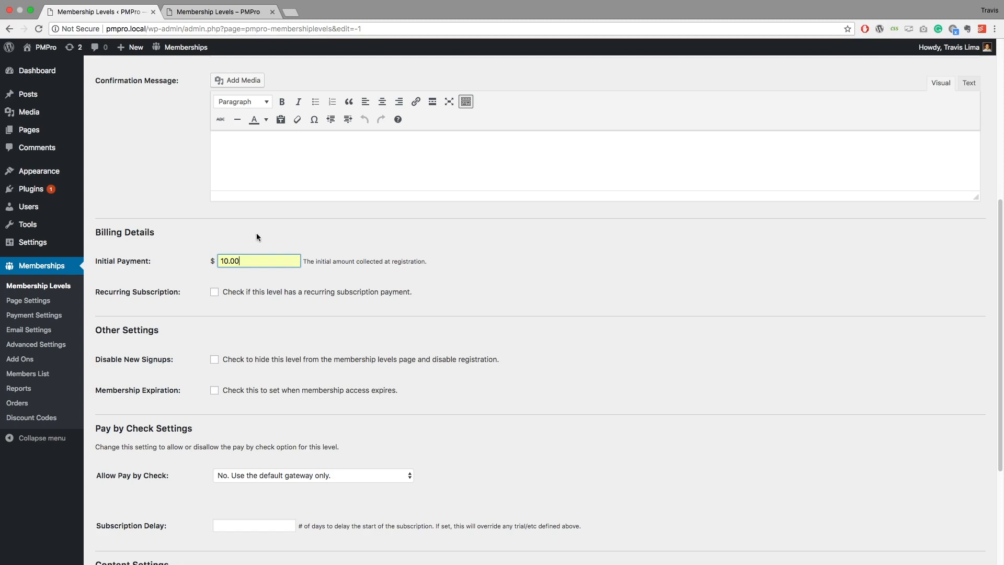
pyautogui.moveTo(250, 229)
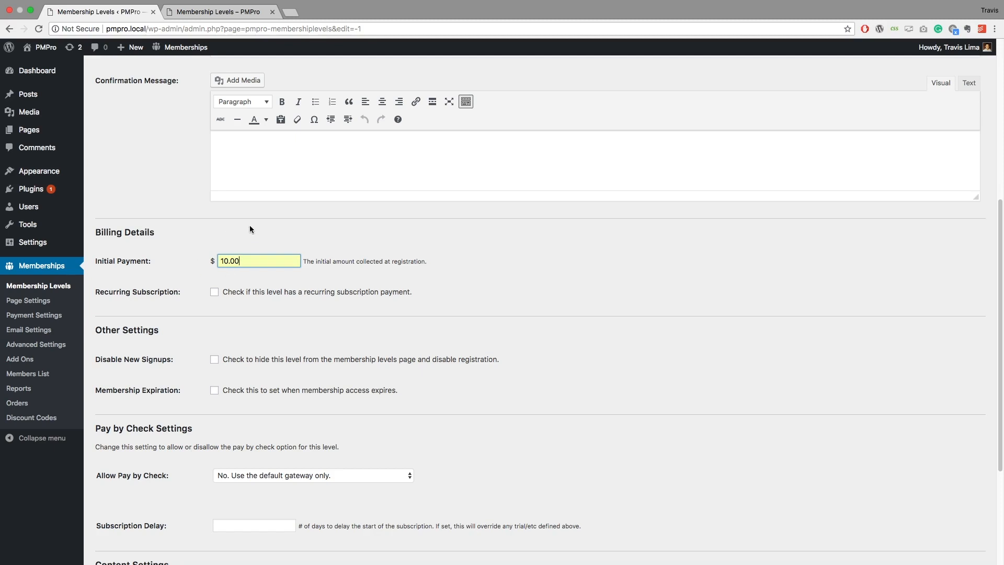
pyautogui.click(214, 292)
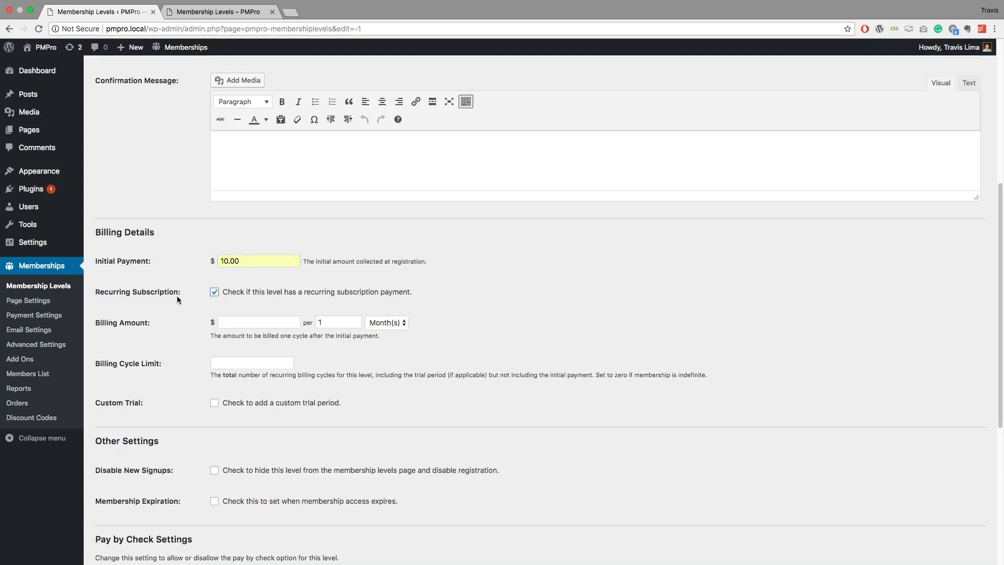
pyautogui.click(258, 322)
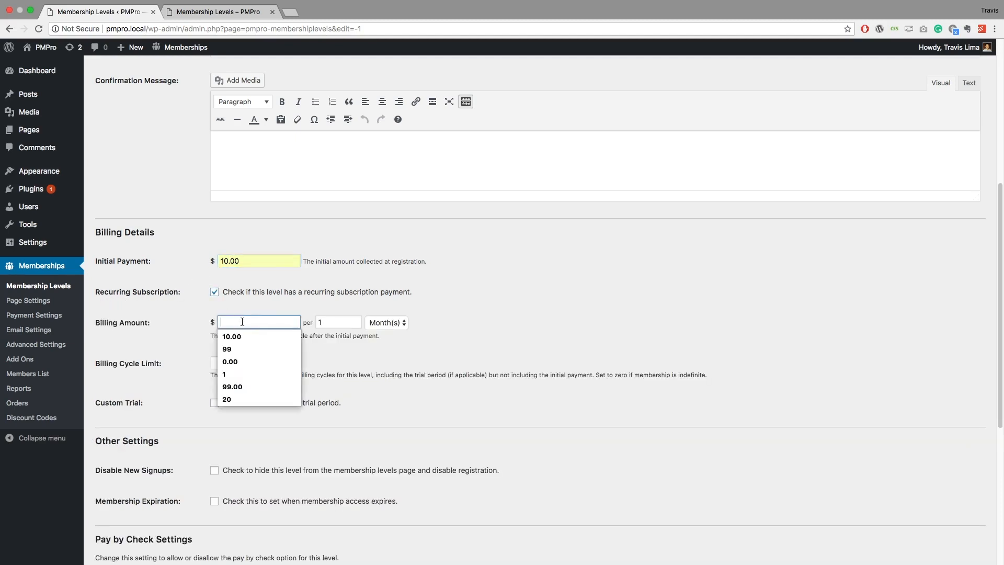
pyautogui.click(233, 336)
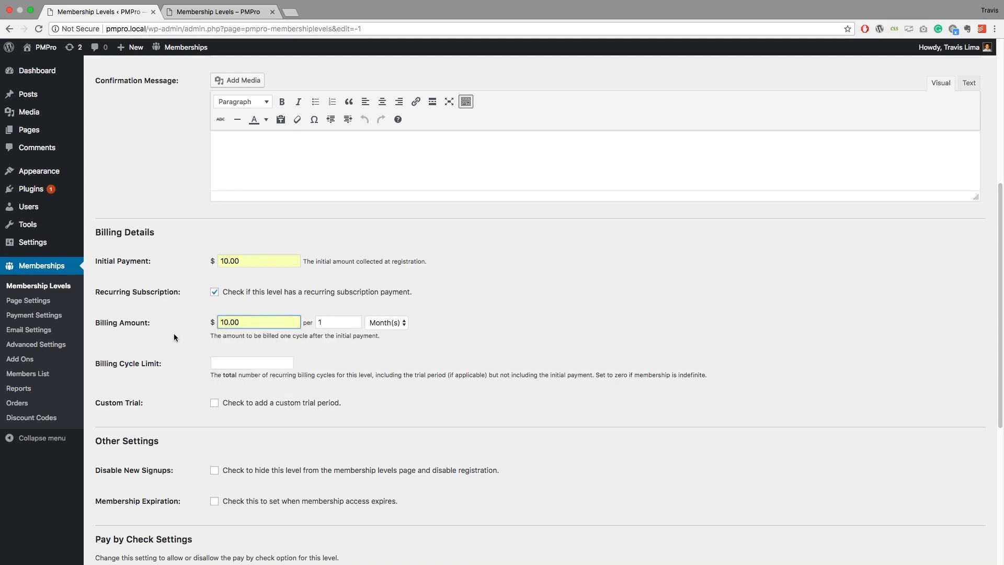
pyautogui.moveTo(303, 336)
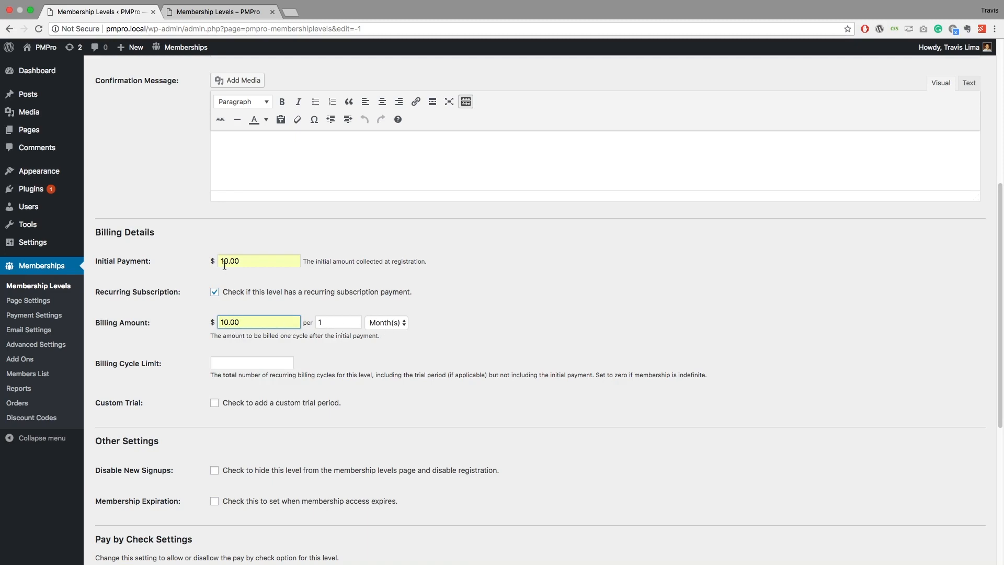
pyautogui.moveTo(391, 322)
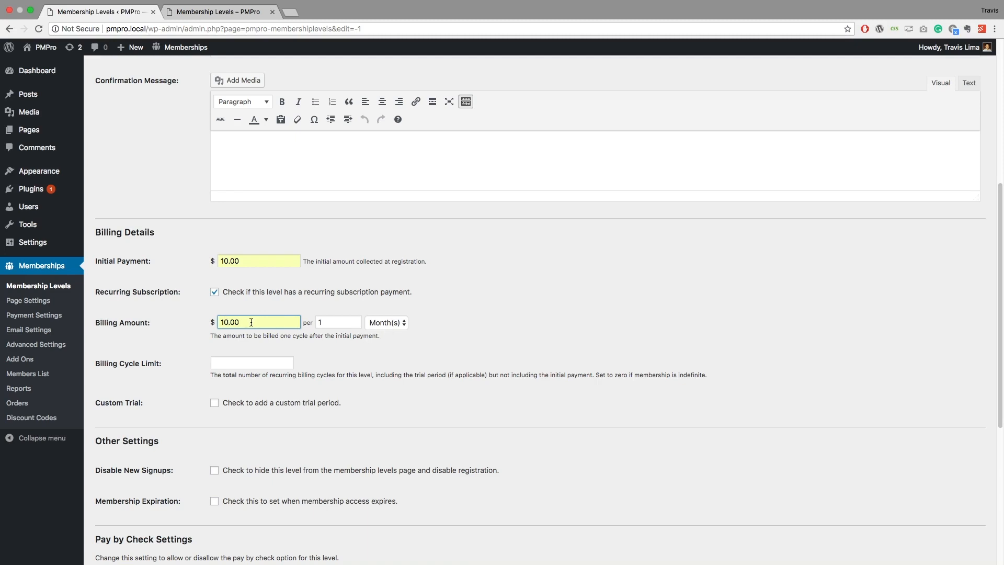
pyautogui.moveTo(196, 310)
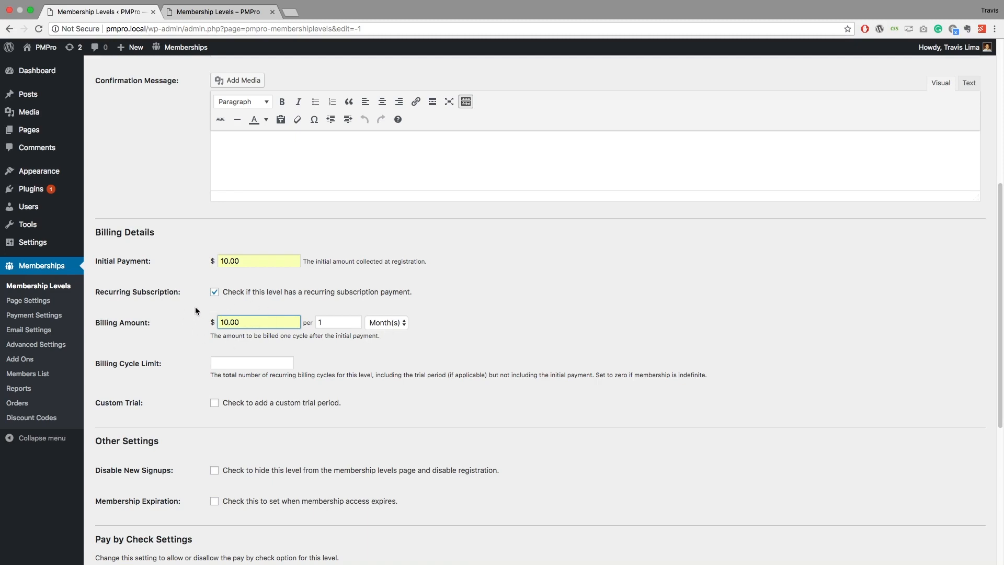
pyautogui.moveTo(237, 335)
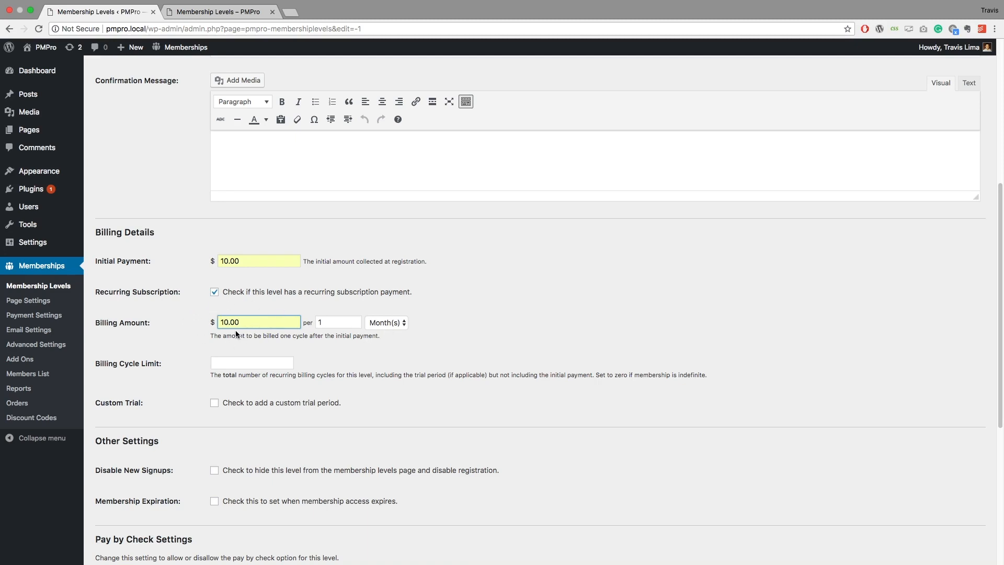
pyautogui.moveTo(276, 303)
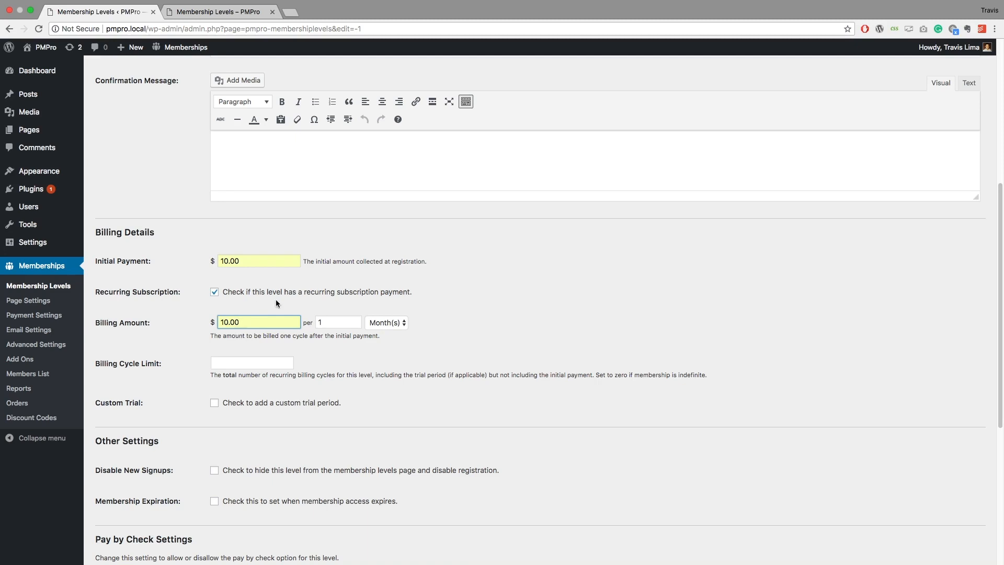
# - Leave Membership Expiration off for the monthly level and save it at $10.00 per Month
pyautogui.scroll(-3)
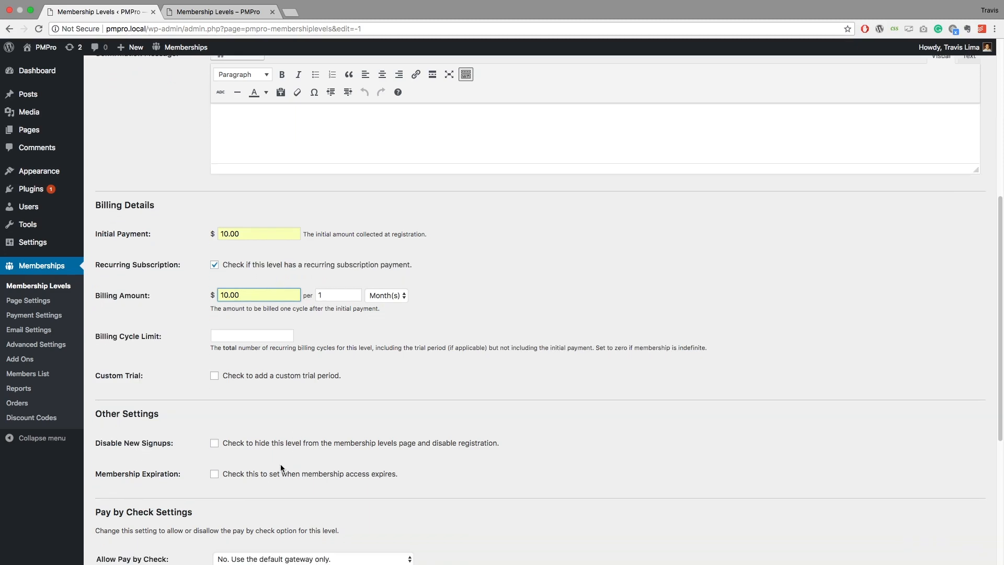
pyautogui.click(214, 473)
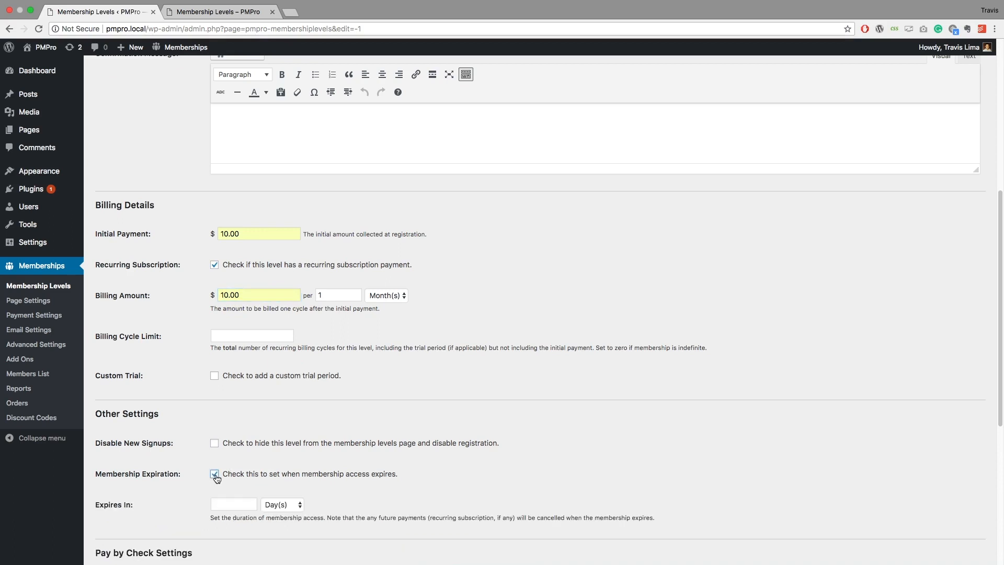
pyautogui.click(214, 473)
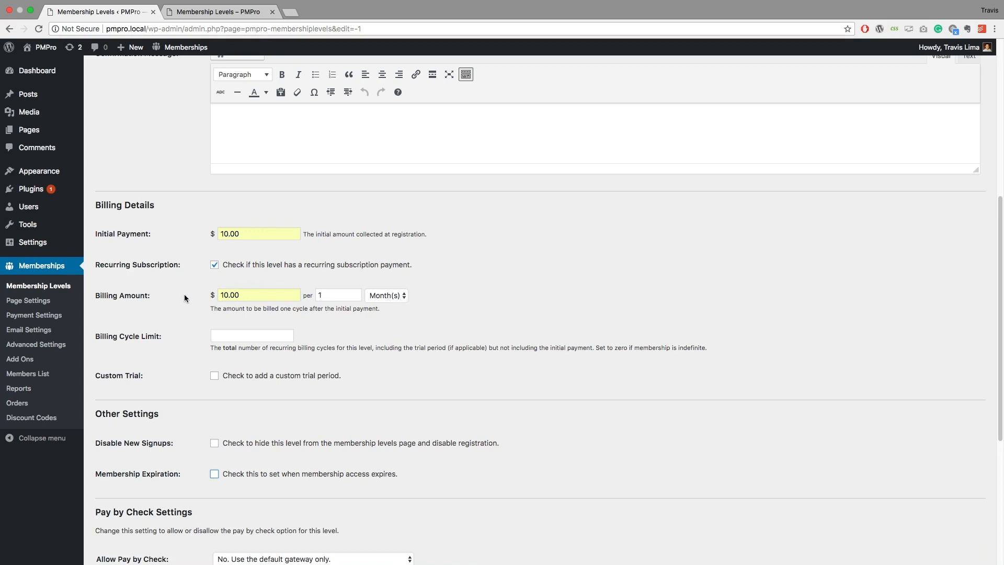
pyautogui.moveTo(184, 305)
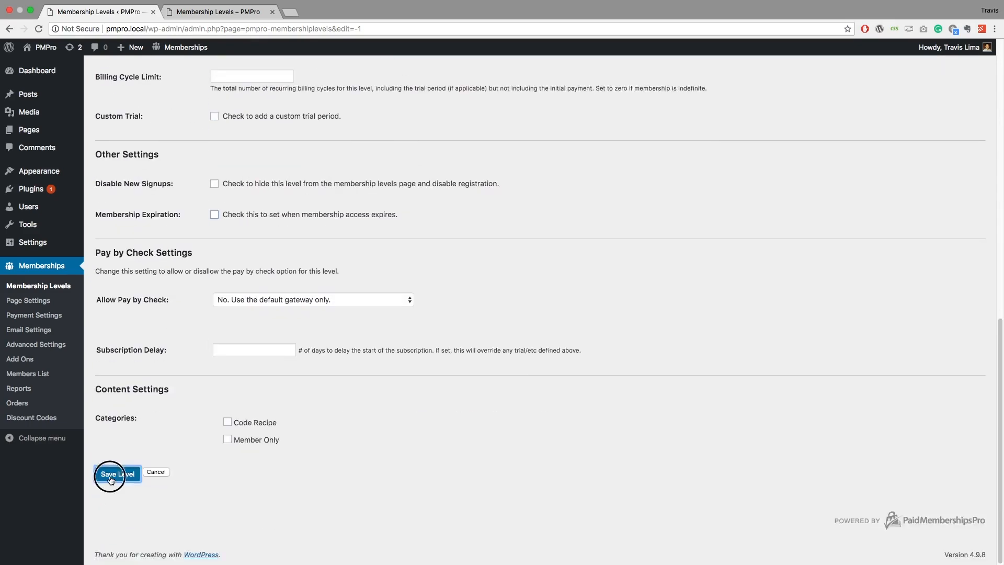
pyautogui.click(117, 474)
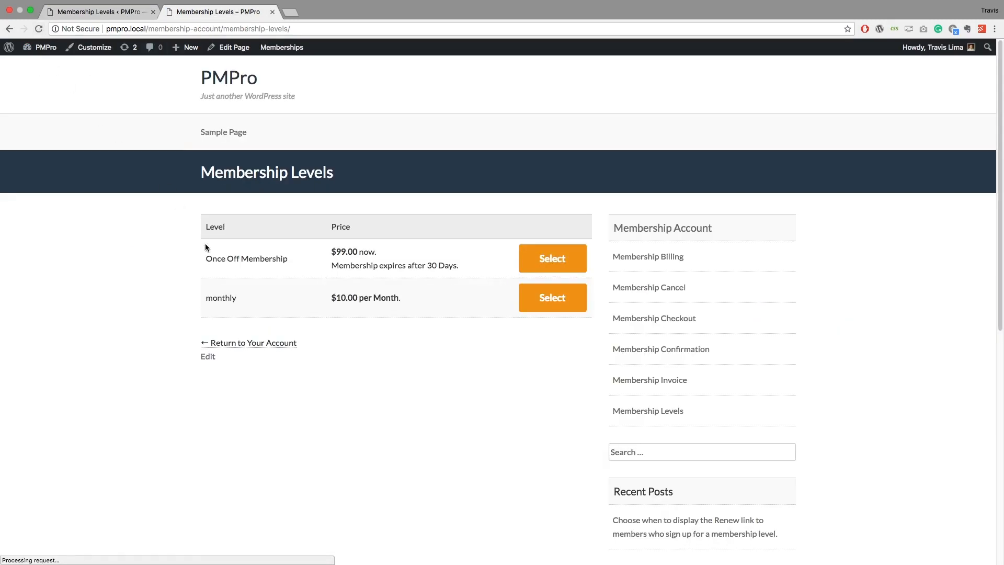
pyautogui.moveTo(338, 309)
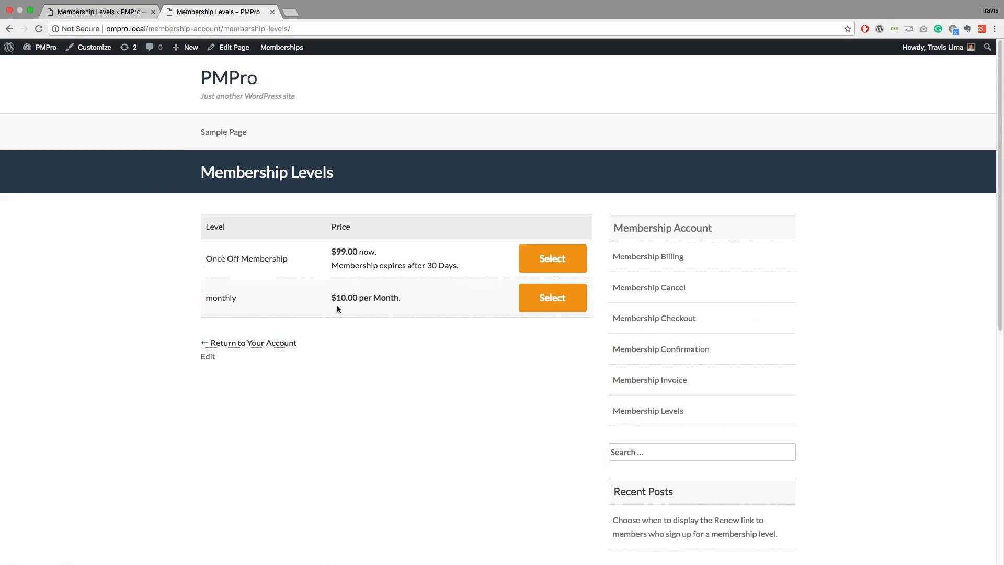
pyautogui.moveTo(414, 308)
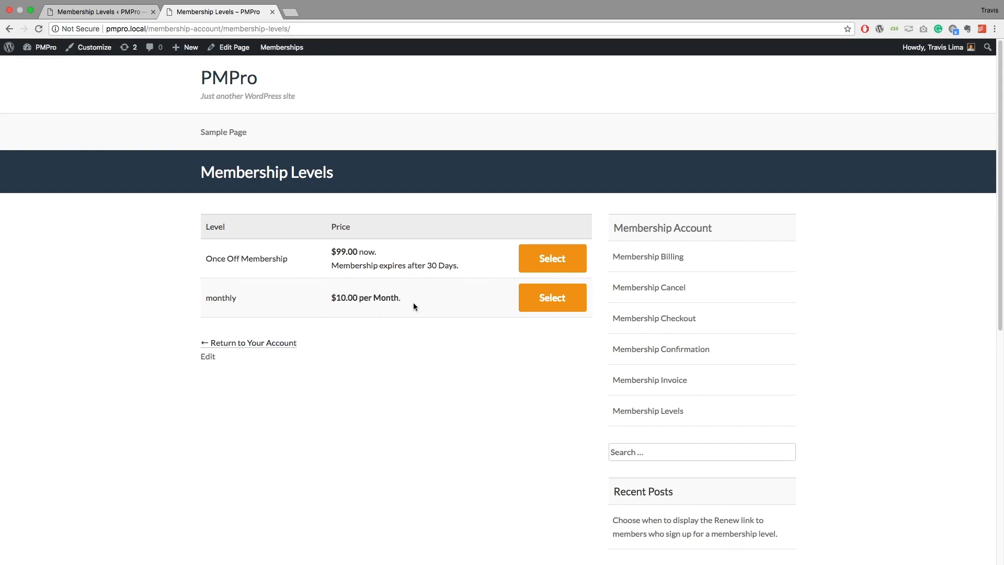
pyautogui.moveTo(355, 274)
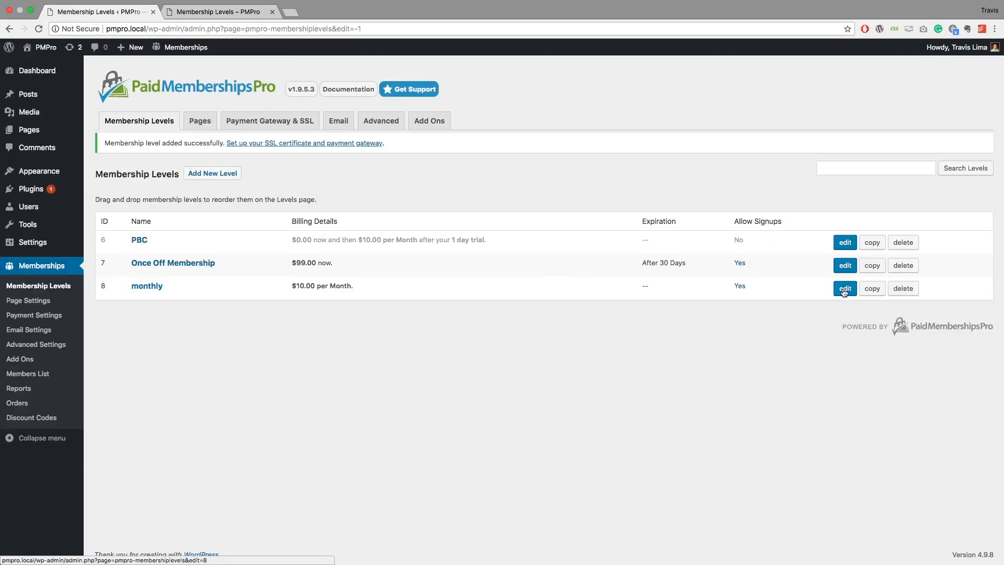
# - Edit the monthly level's initial payment to 200.00 and save it as $200.00 now then $10.00 per Month
pyautogui.click(844, 289)
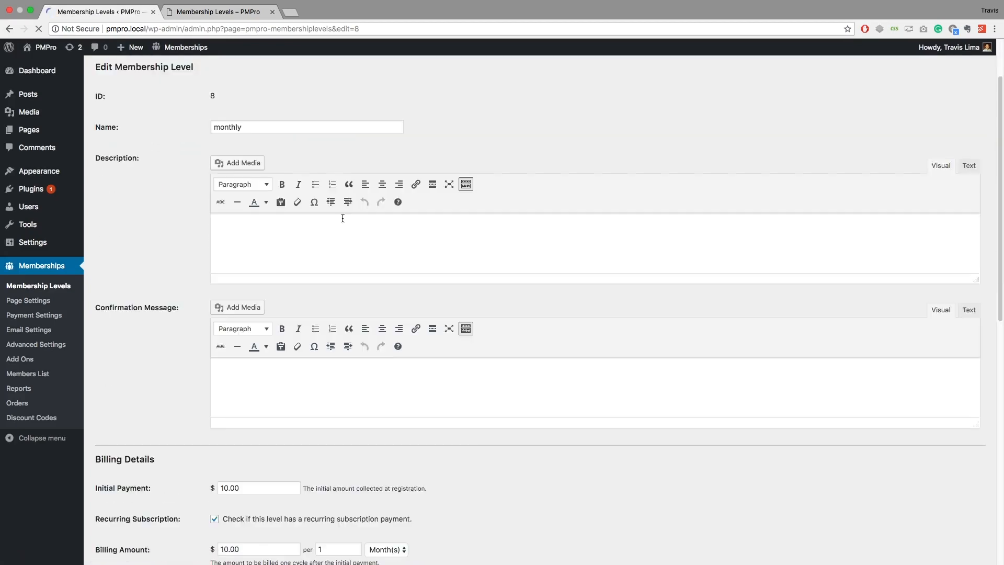
pyautogui.scroll(-3)
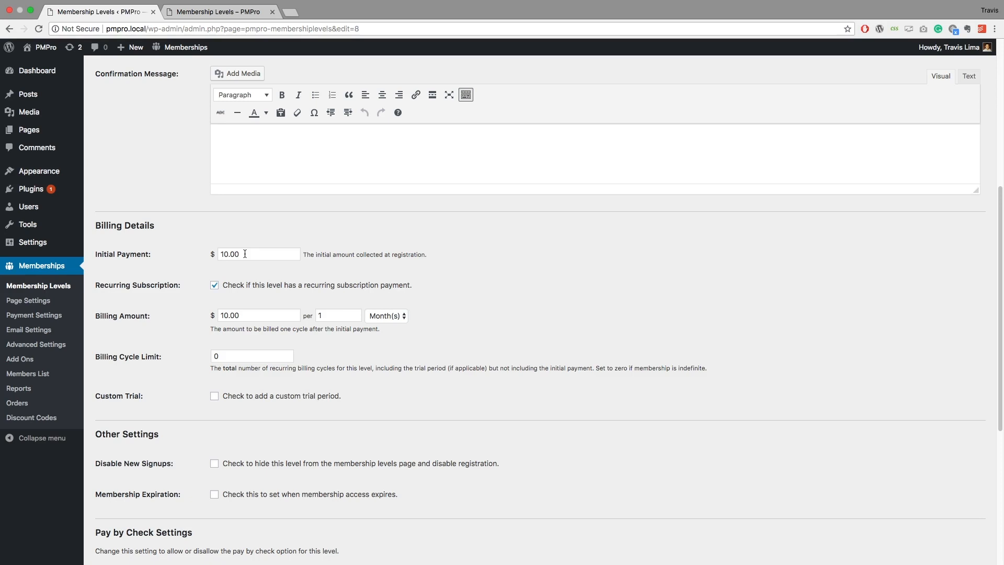
pyautogui.click(258, 254)
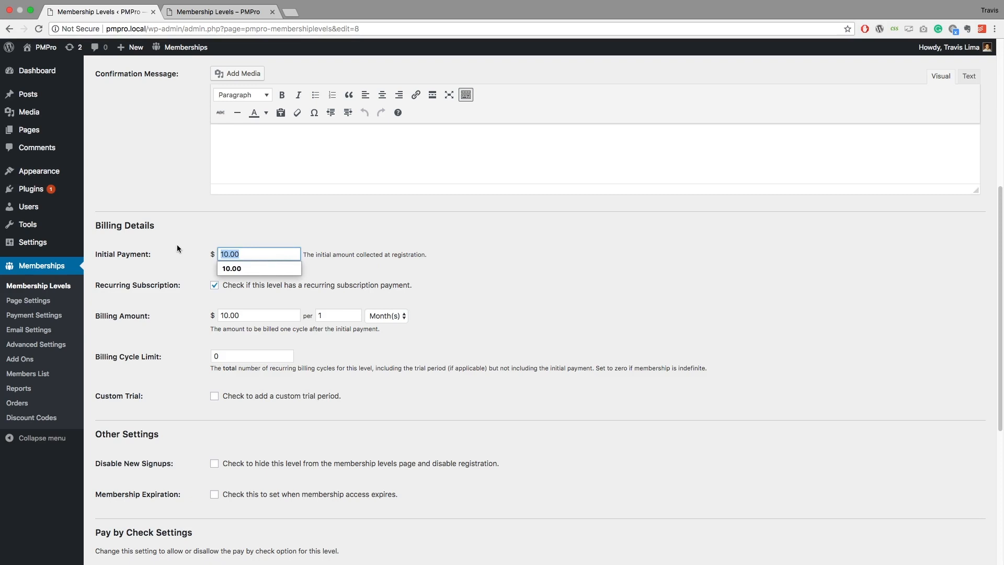
pyautogui.write('2')
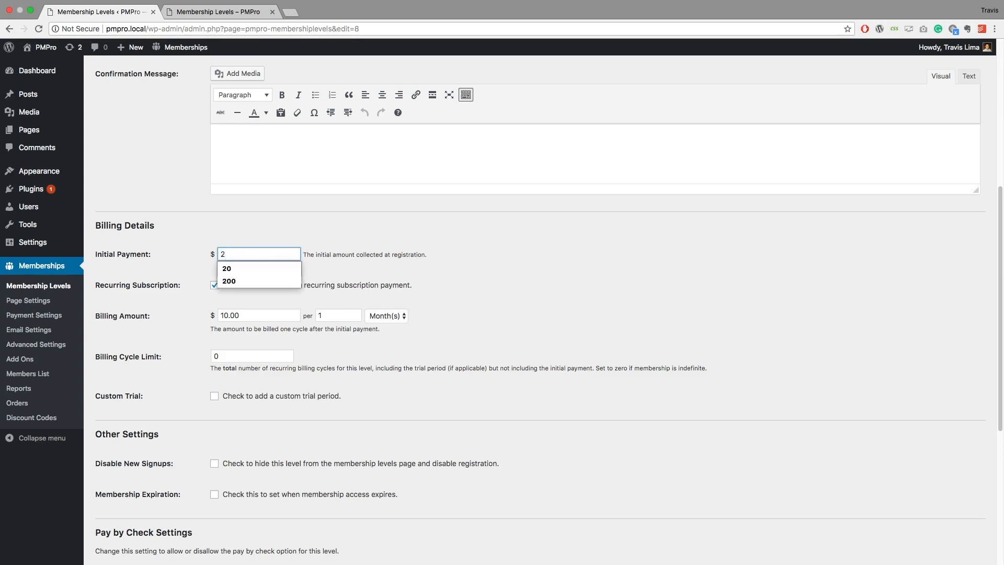
pyautogui.click(229, 280)
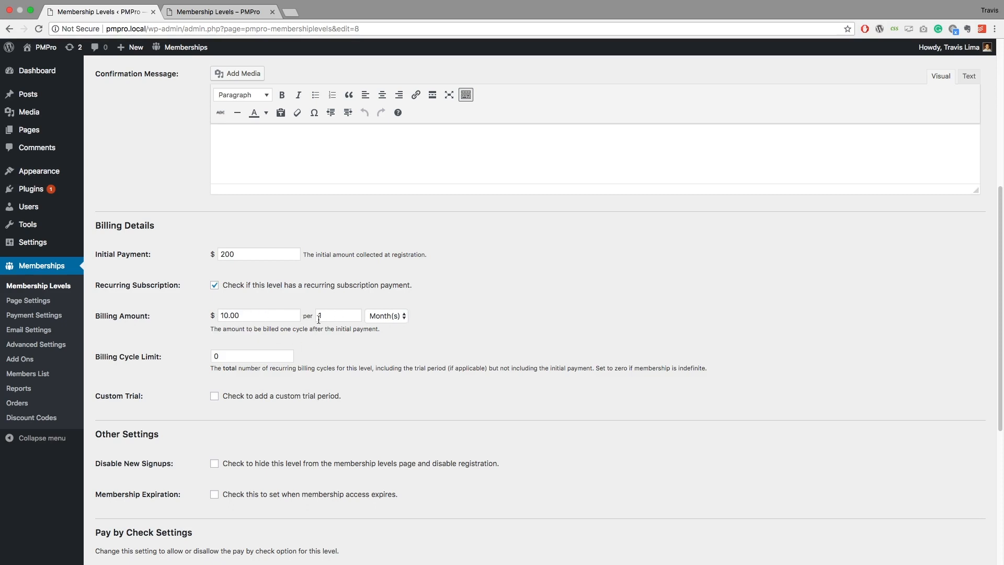
pyautogui.click(337, 315)
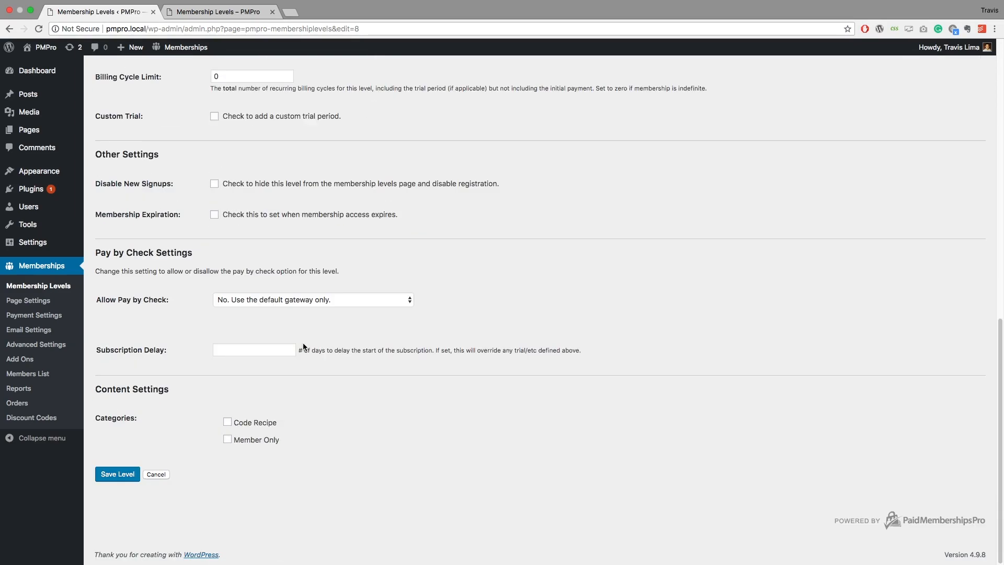
pyautogui.click(117, 473)
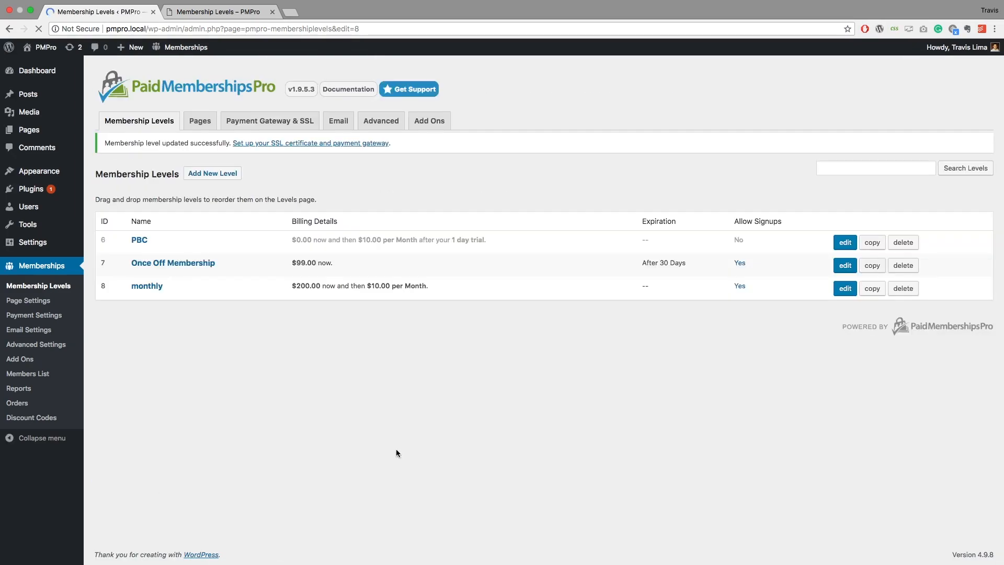
pyautogui.click(215, 12)
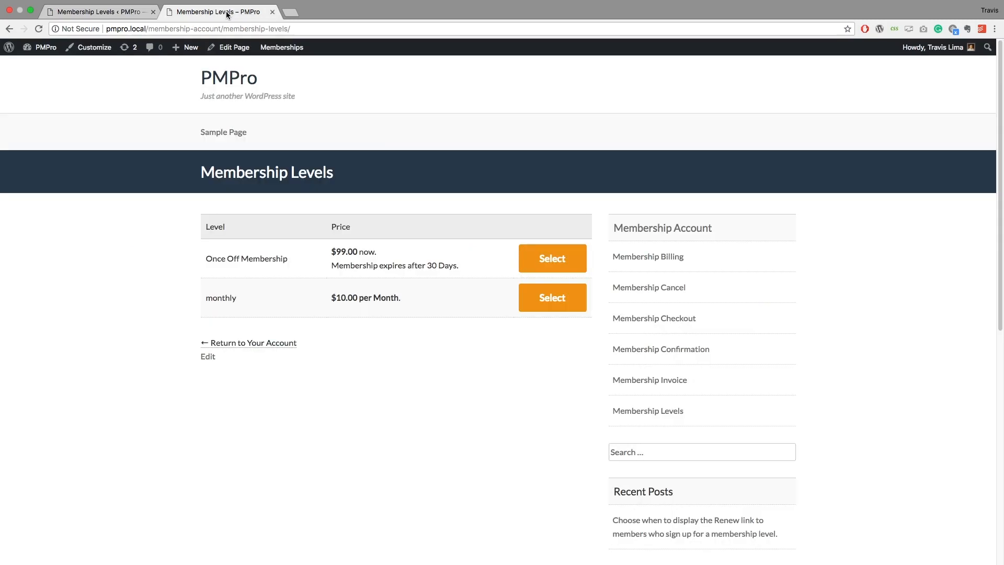
pyautogui.click(38, 29)
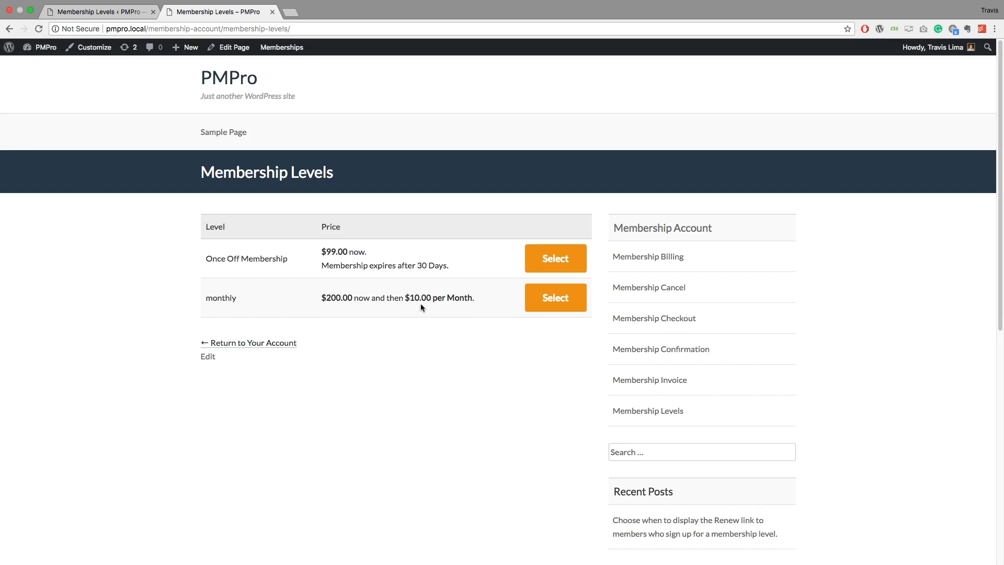
pyautogui.moveTo(477, 304)
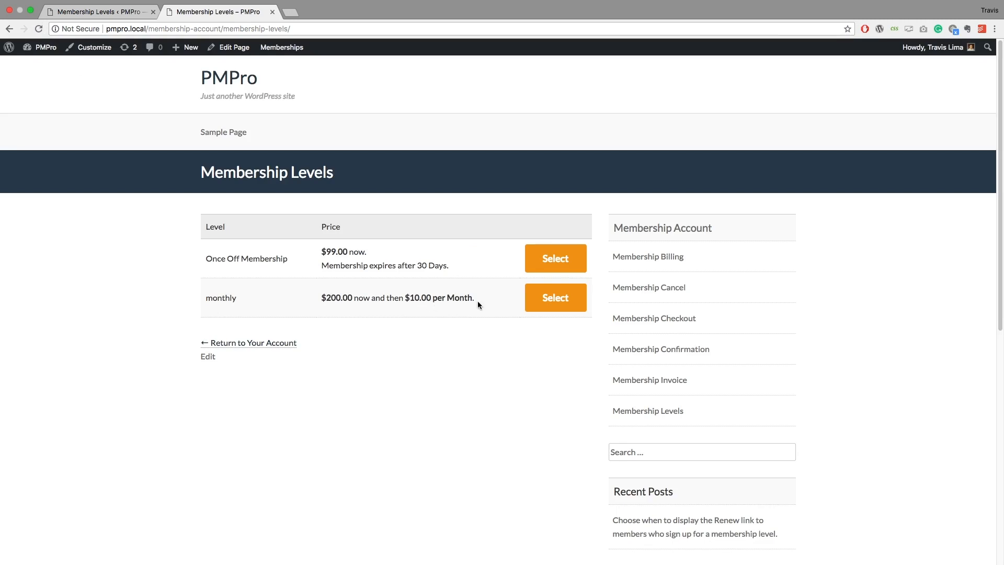
pyautogui.moveTo(182, 55)
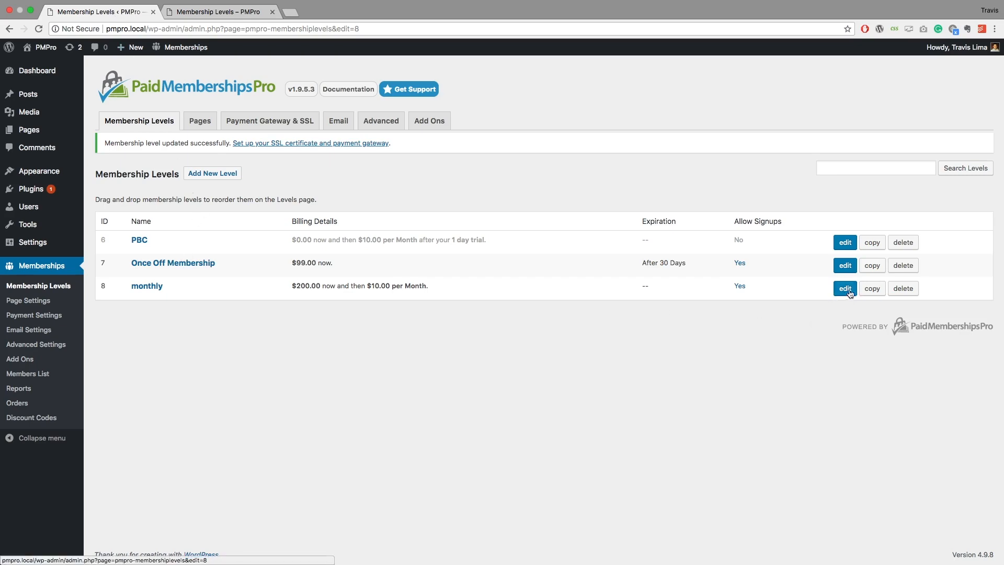
# - Reopen the monthly level and rename it to Yearly
pyautogui.click(844, 288)
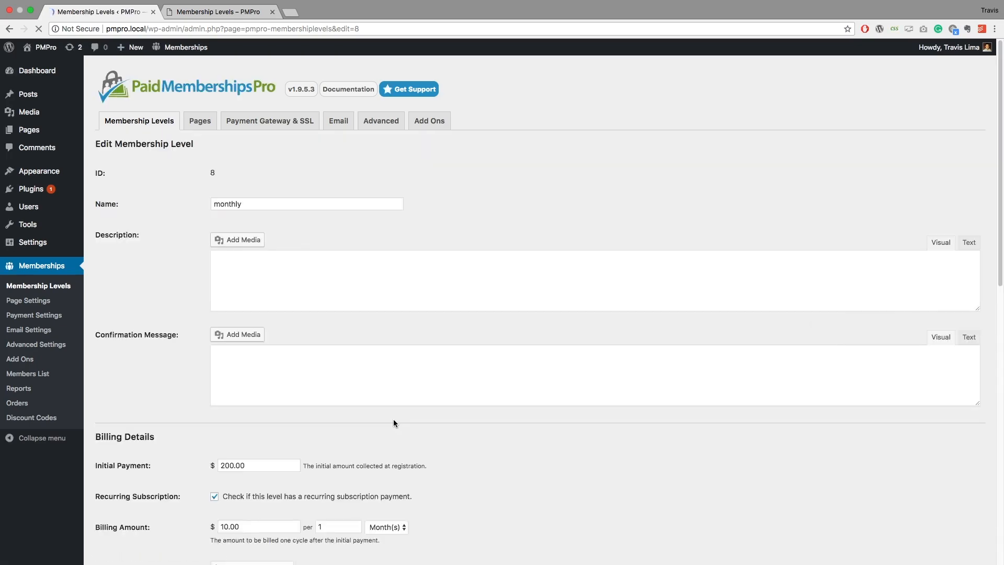
pyautogui.scroll(-3)
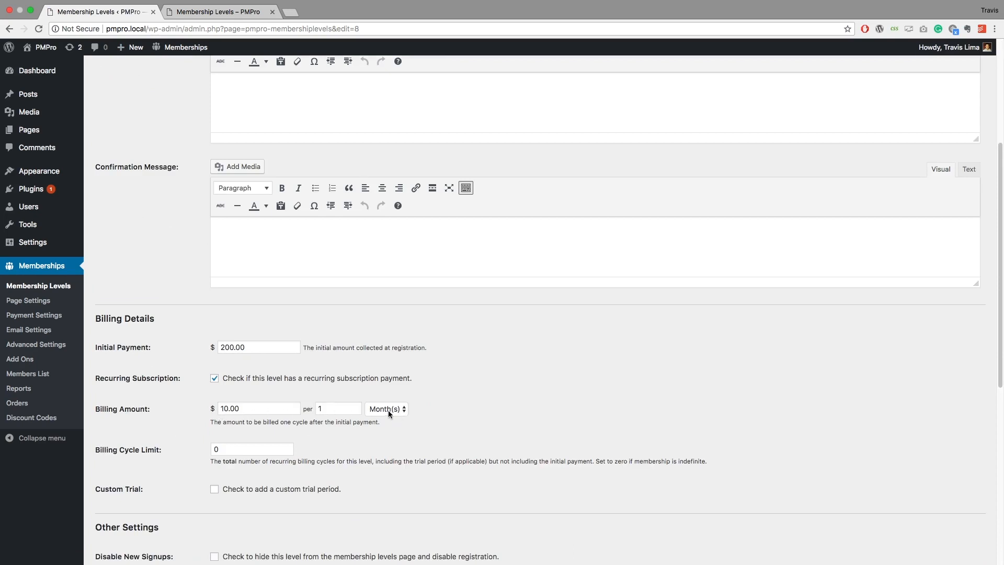
pyautogui.scroll(-3)
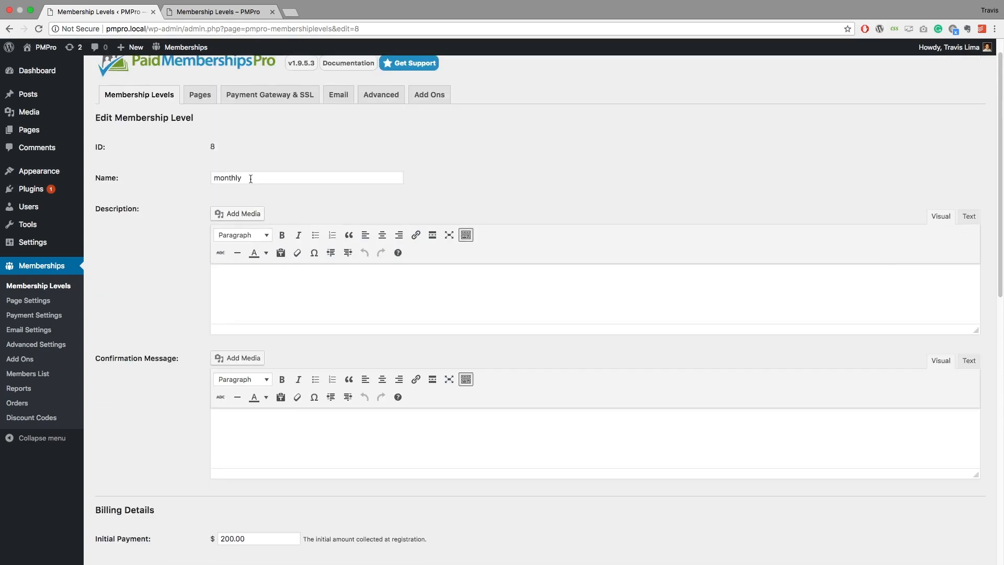
pyautogui.write('yearly')
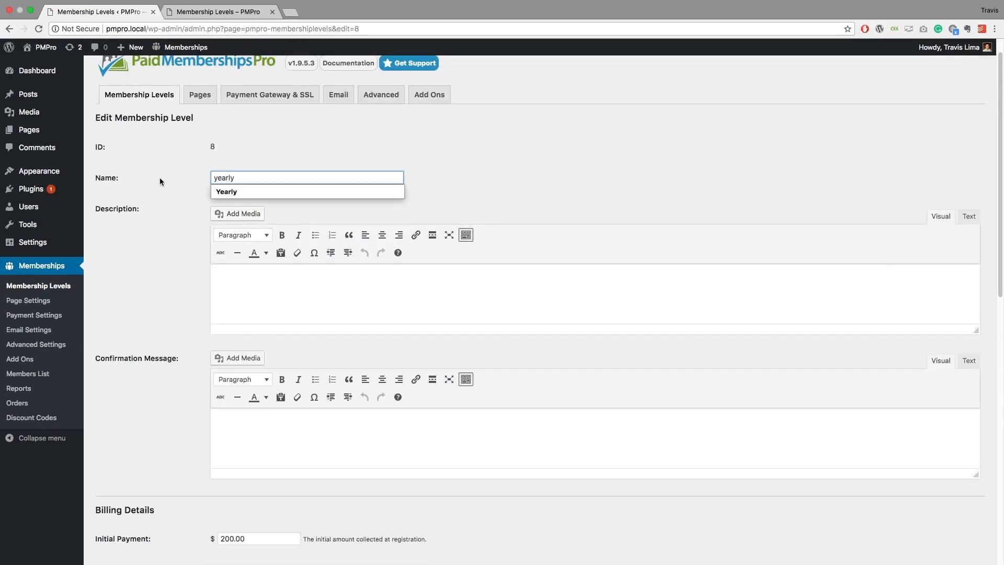
pyautogui.click(227, 192)
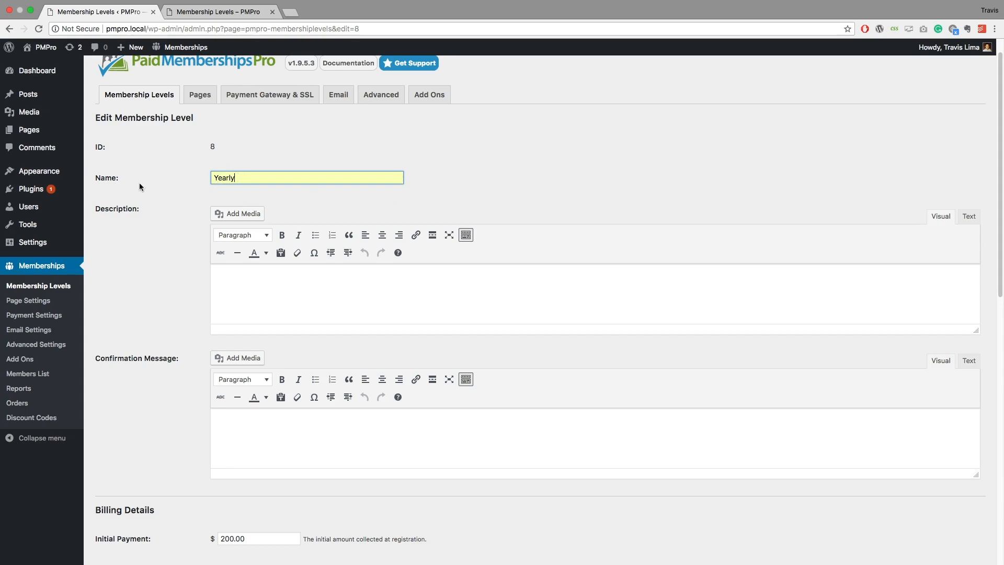
pyautogui.scroll(-3)
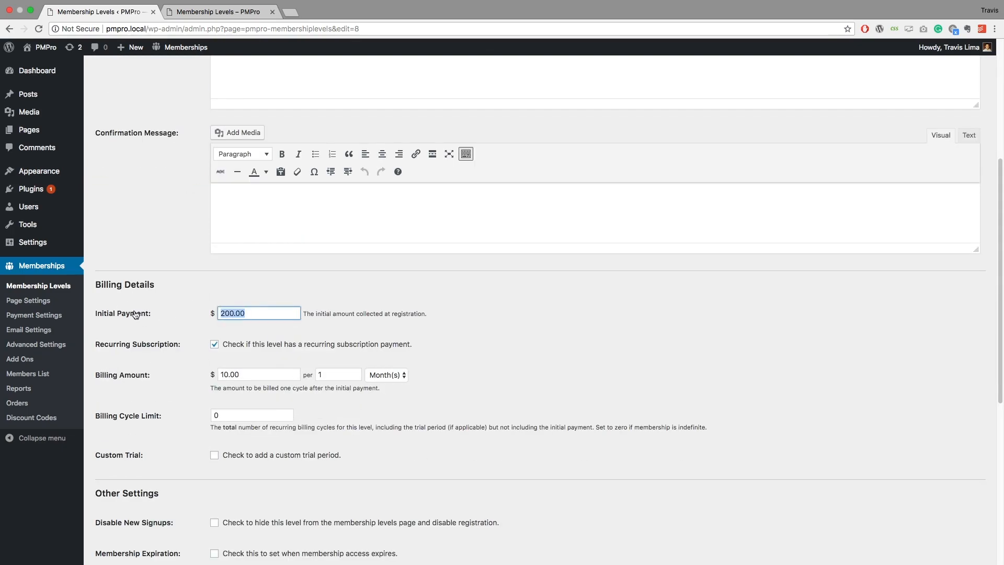
# - Set Initial Payment 500 and Billing Amount 150 per 1 Year
pyautogui.write('5')
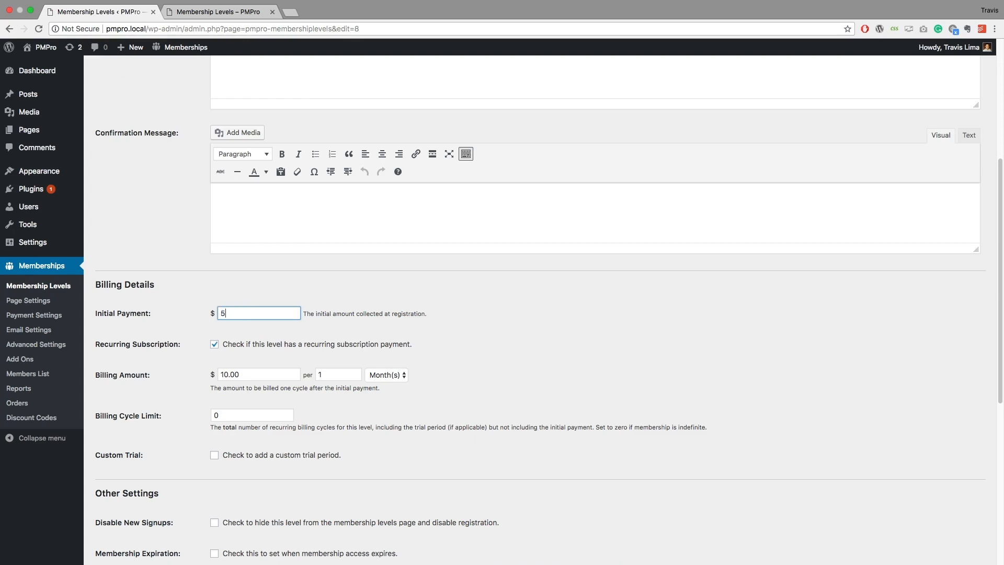
pyautogui.click(258, 375)
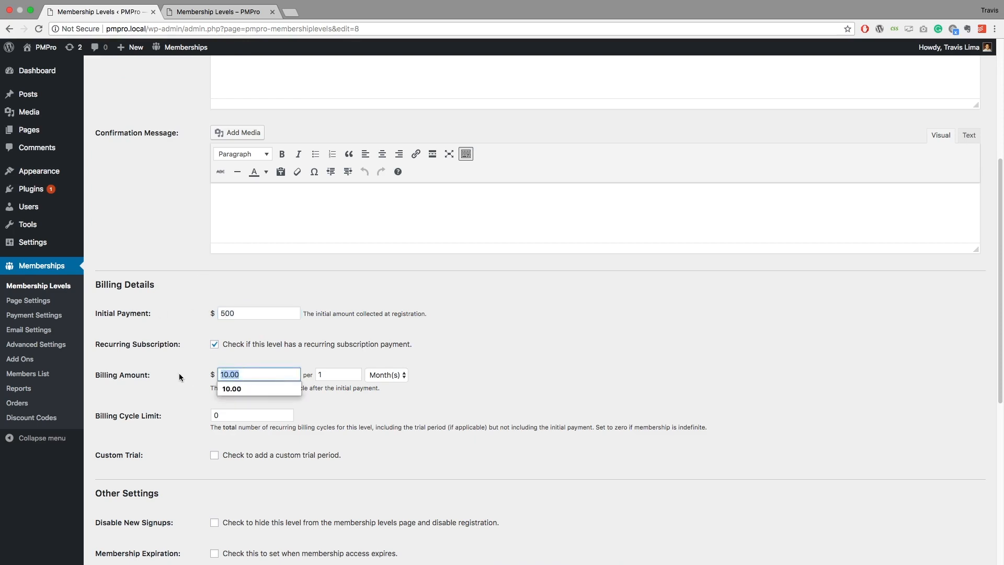
pyautogui.write('150')
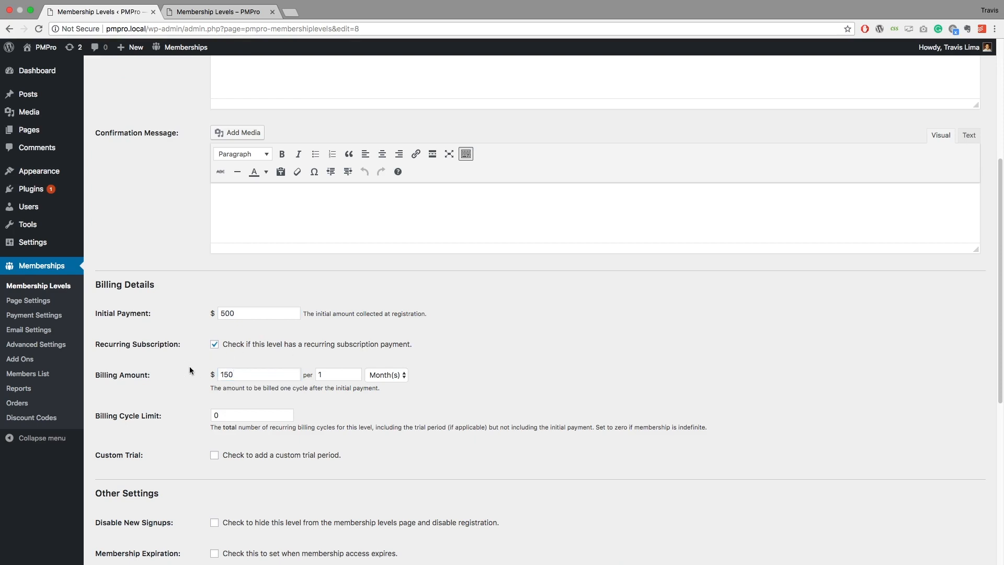
pyautogui.click(386, 374)
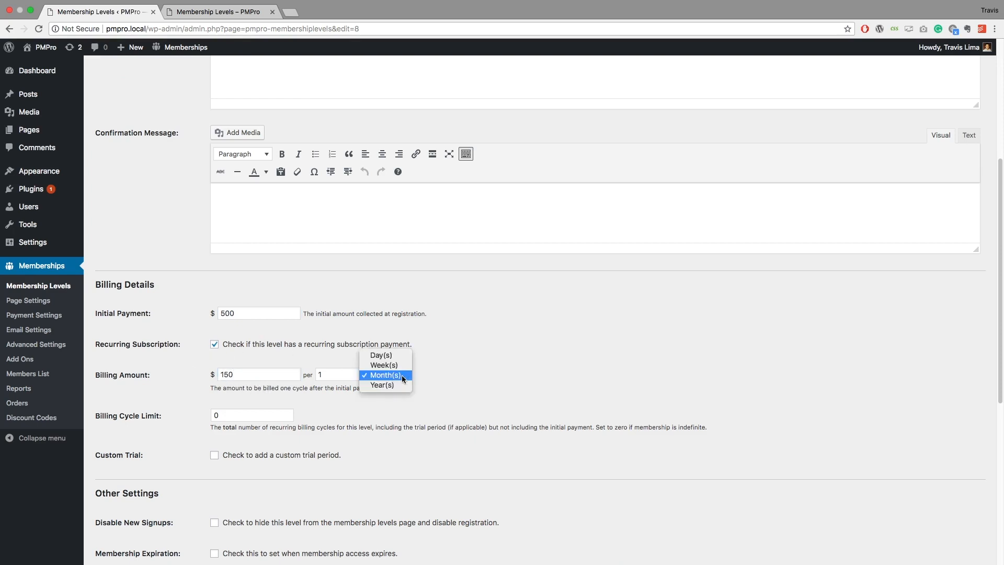
pyautogui.click(380, 385)
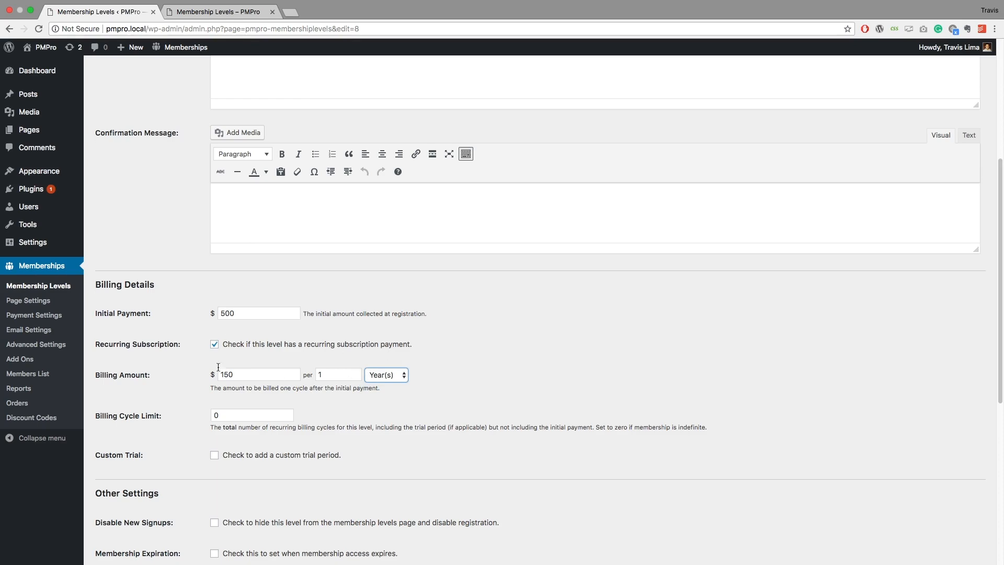
pyautogui.click(117, 474)
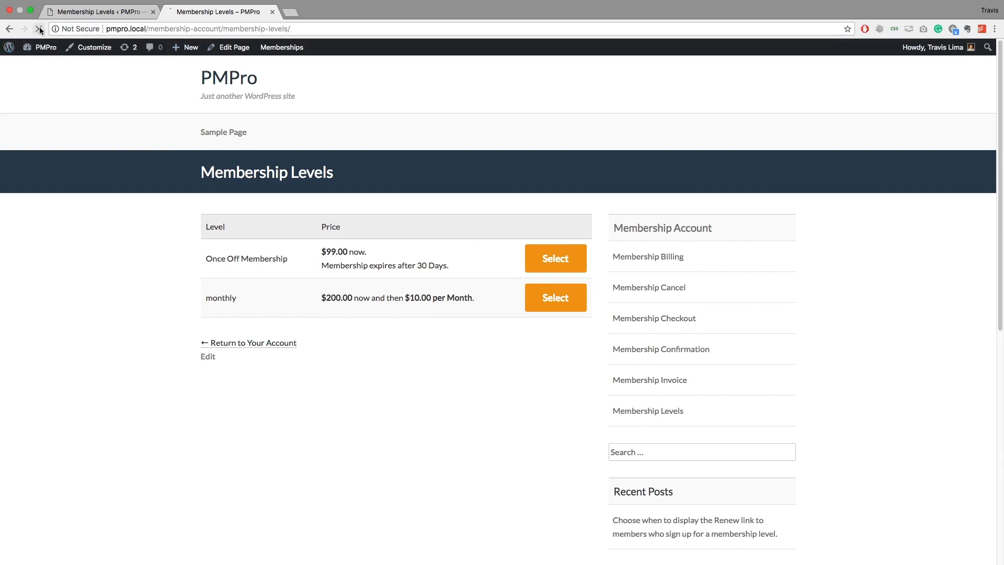
# - Reload the public Membership Levels page so Yearly shows $500.00 now, then $150.00 per Year
pyautogui.click(39, 30)
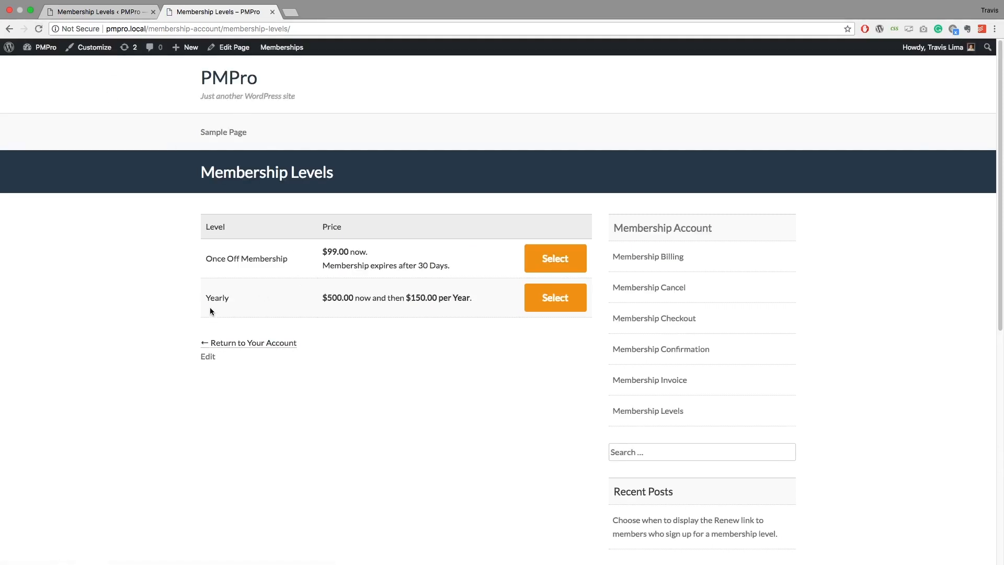
pyautogui.moveTo(295, 309)
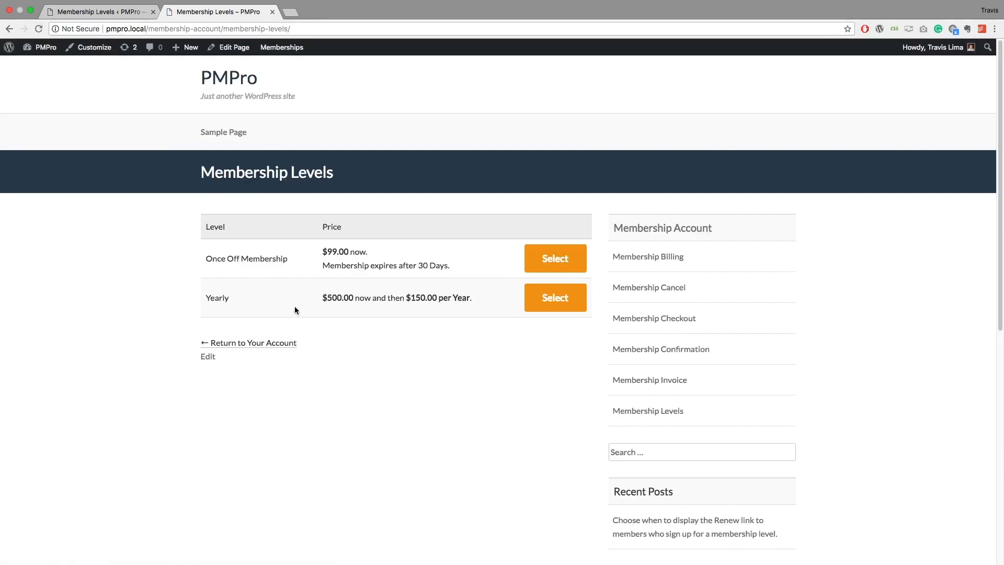
pyautogui.moveTo(316, 295)
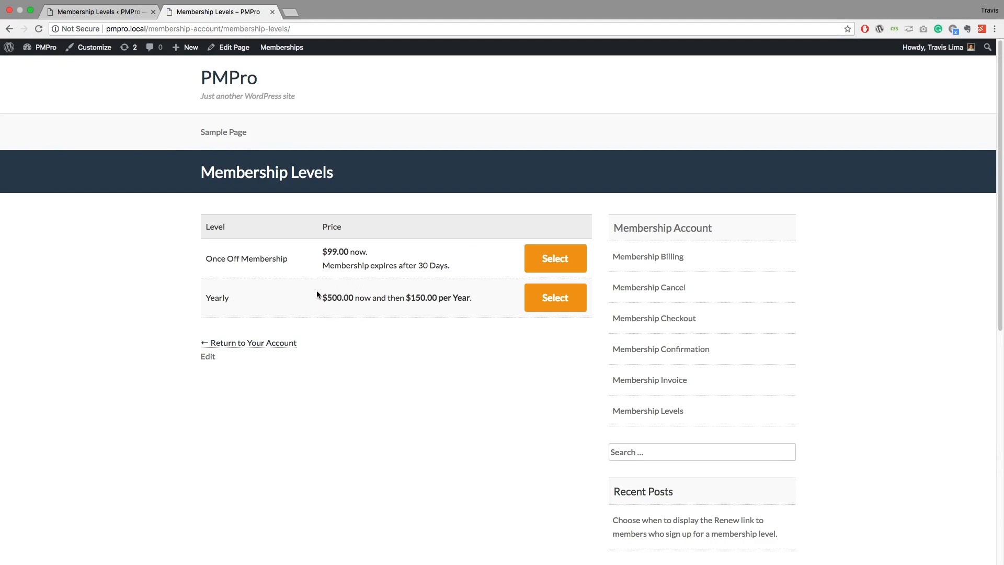
pyautogui.moveTo(435, 306)
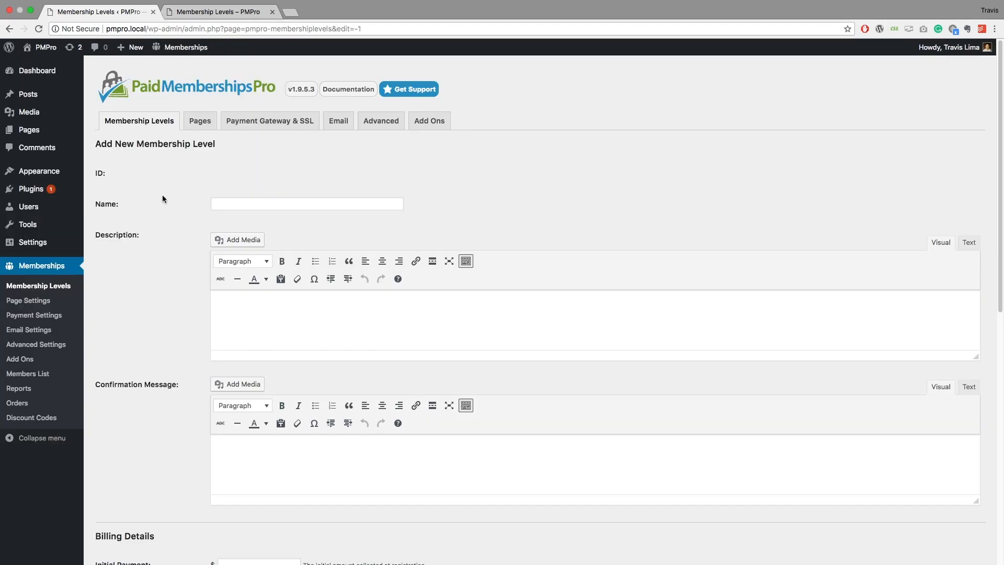
pyautogui.moveTo(168, 202)
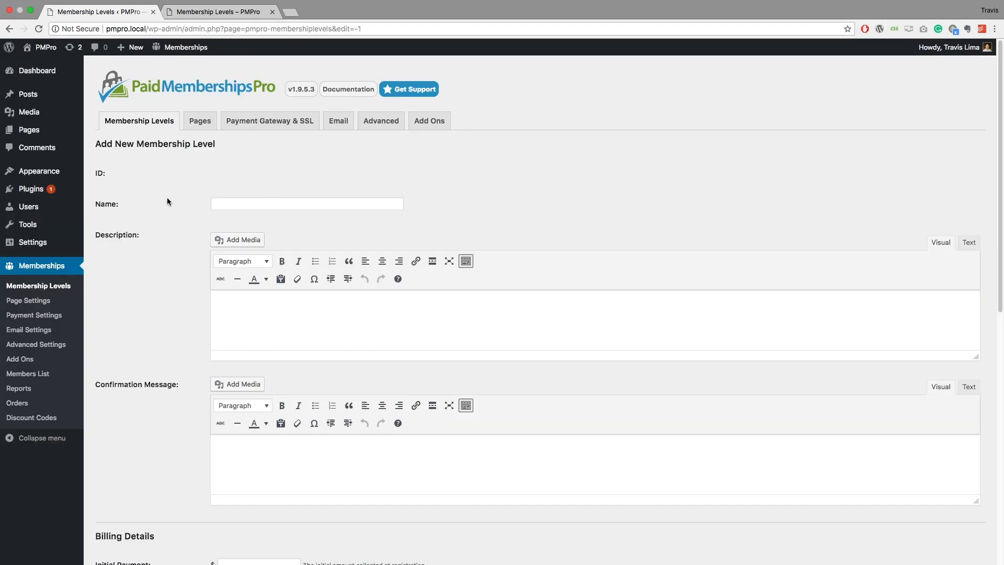
# - Name the new level Free Membership and give it an Initial Payment of 0
pyautogui.write('f')
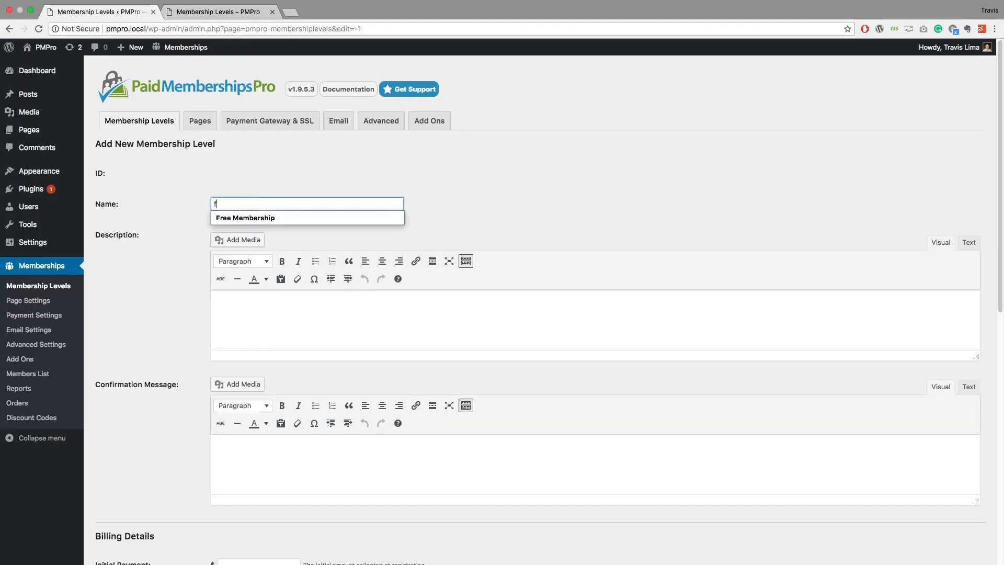
pyautogui.click(244, 218)
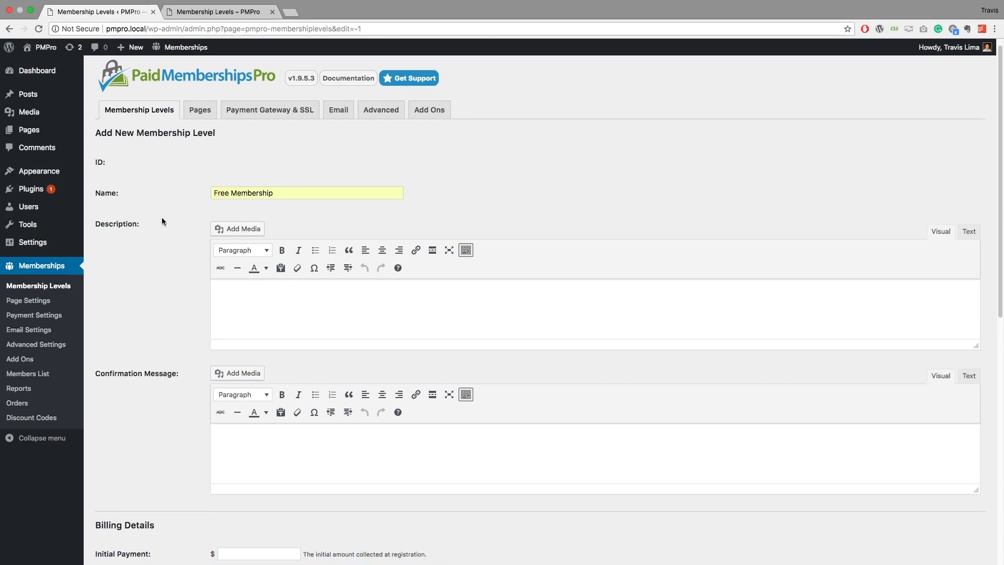
pyautogui.scroll(-3)
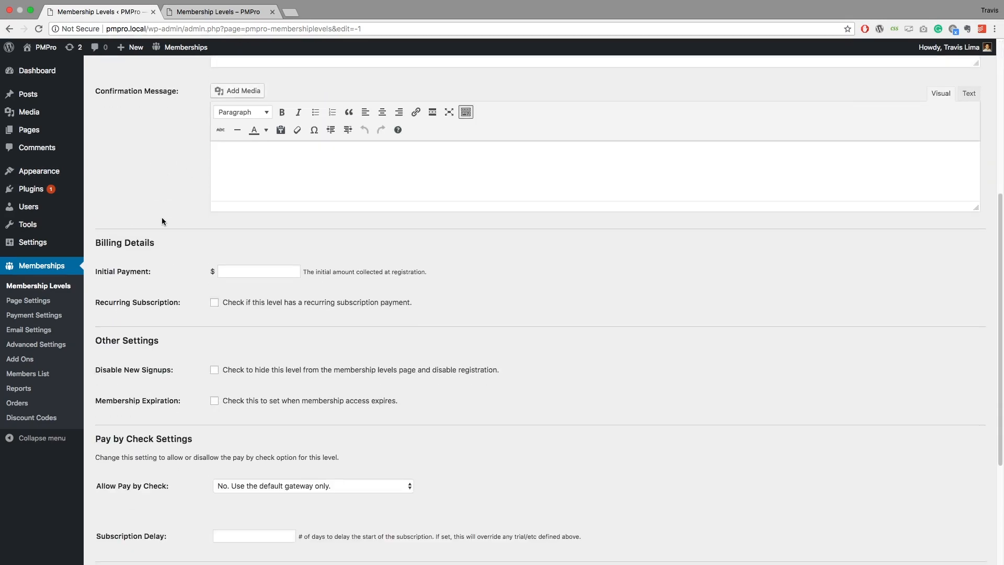
pyautogui.scroll(-3)
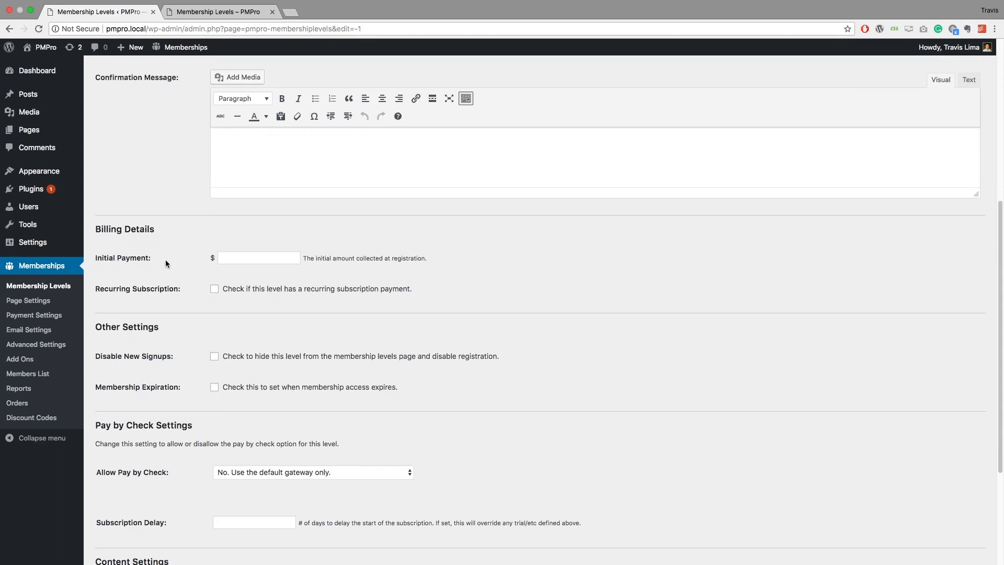
pyautogui.click(258, 257)
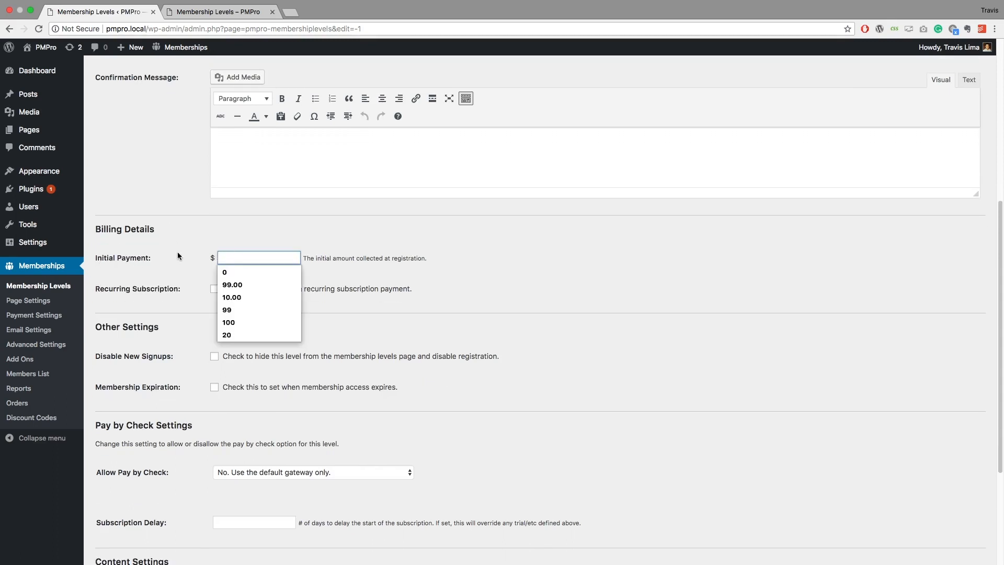
pyautogui.click(225, 272)
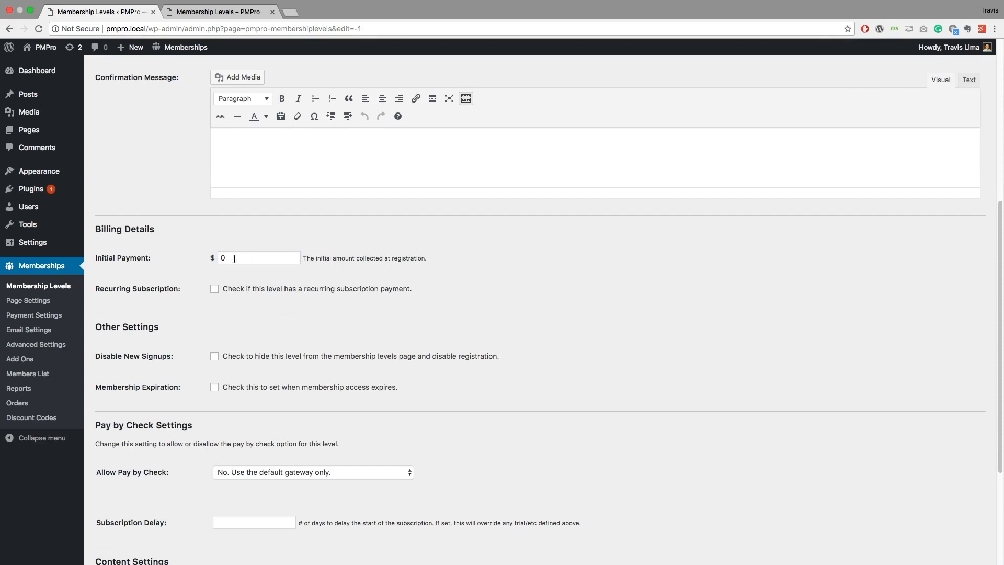
pyautogui.scroll(-3)
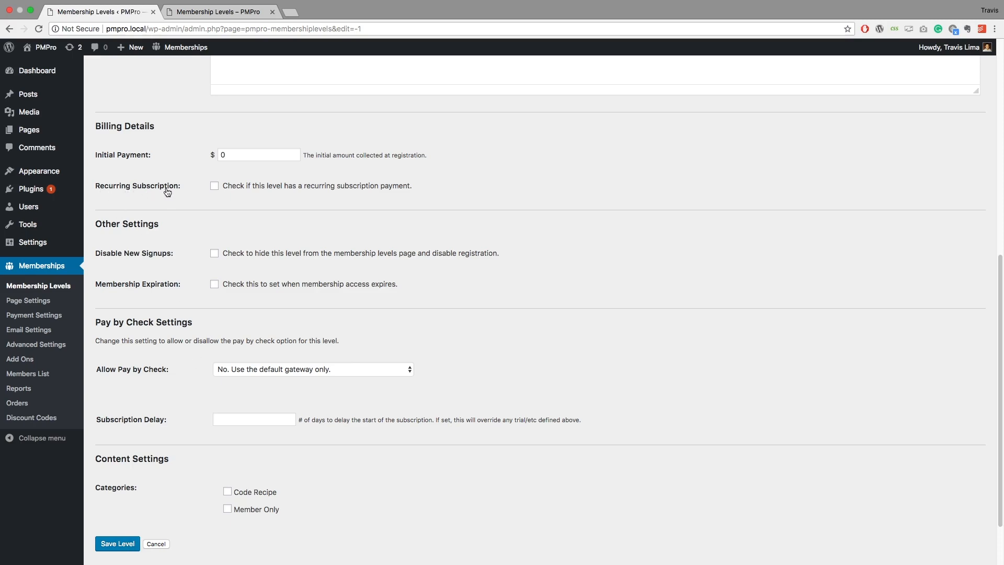
pyautogui.moveTo(202, 304)
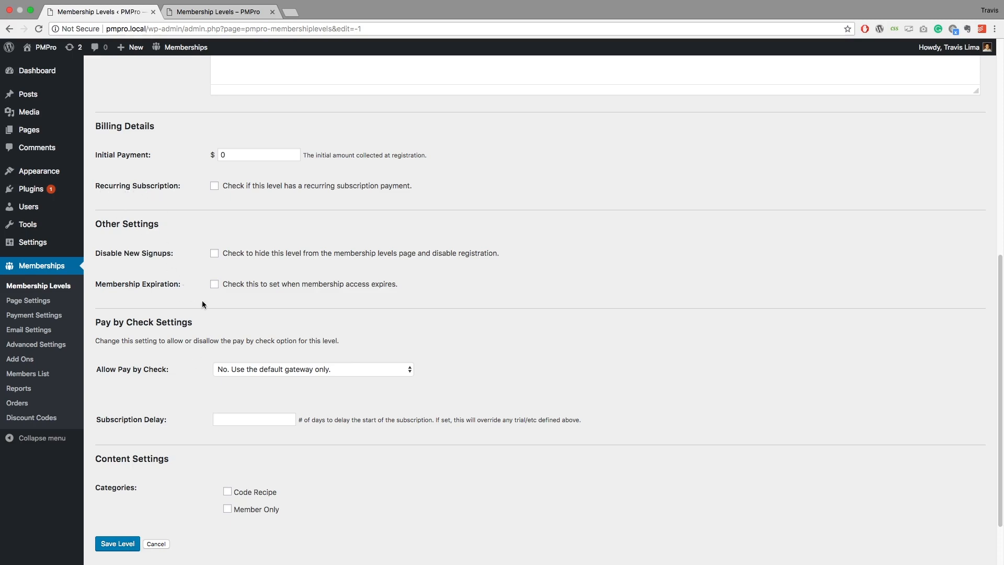
# - Try a Week(s) expiration, switch expiration back off, and save the Free Membership level
pyautogui.click(215, 283)
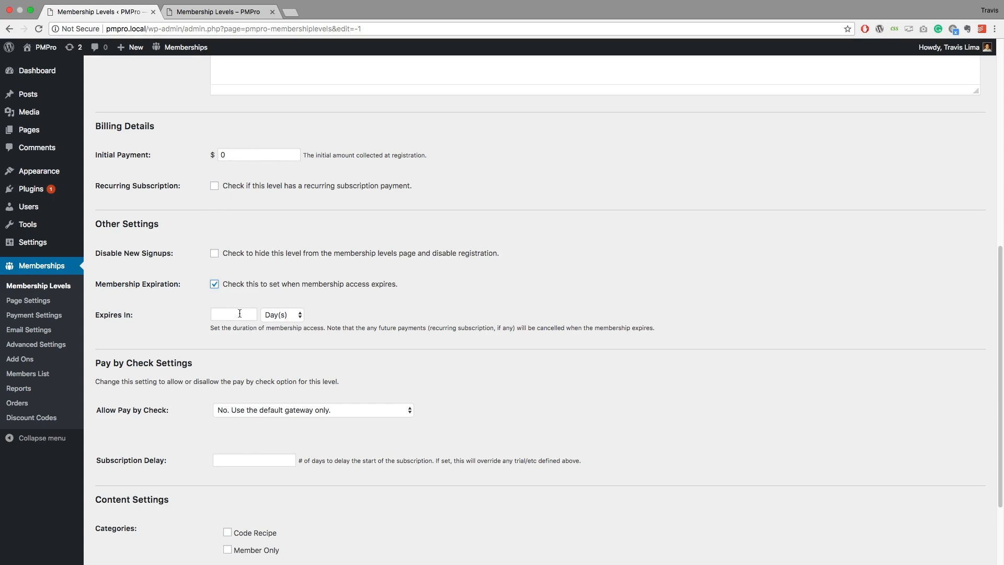
pyautogui.click(233, 314)
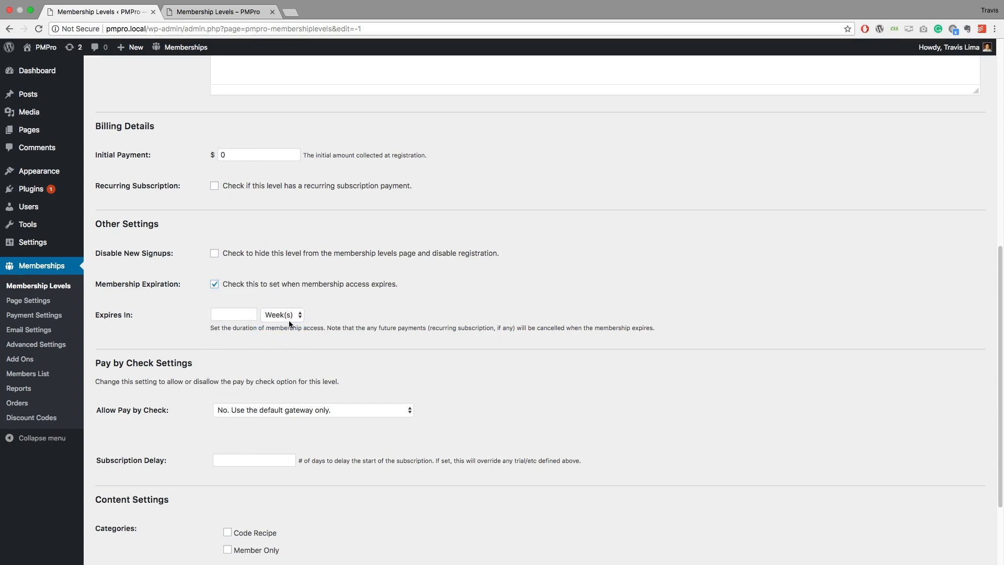
pyautogui.click(213, 283)
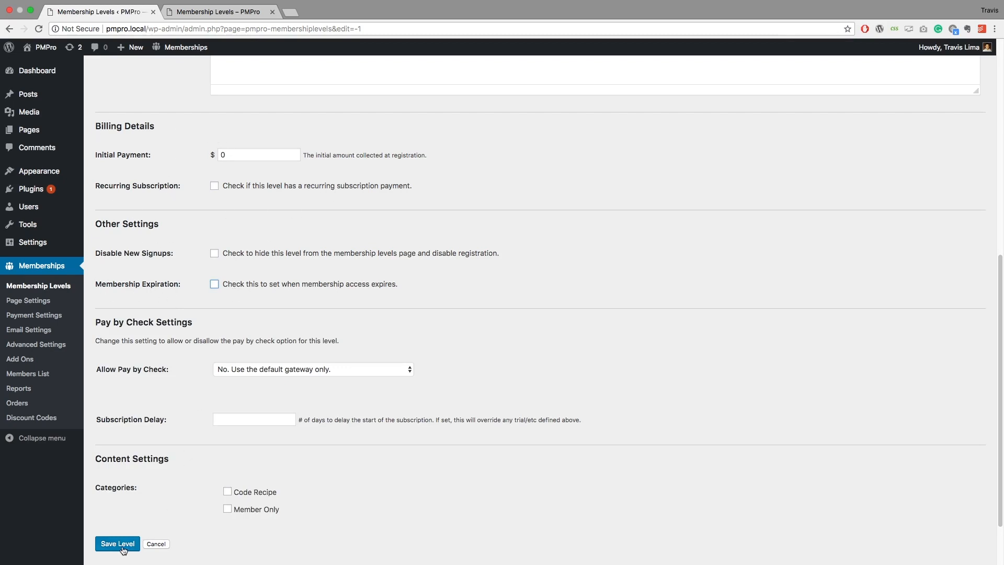
pyautogui.click(117, 543)
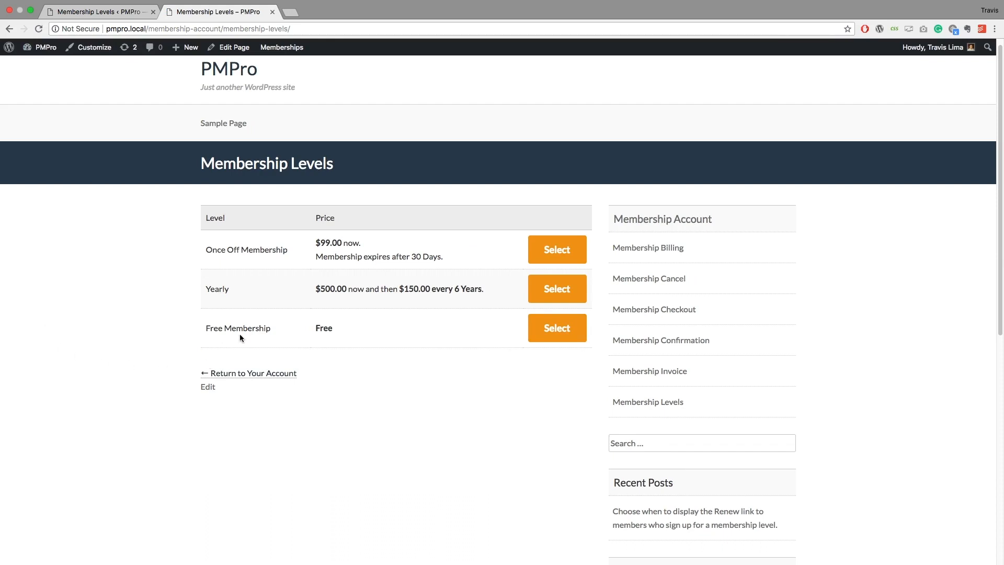
pyautogui.moveTo(315, 320)
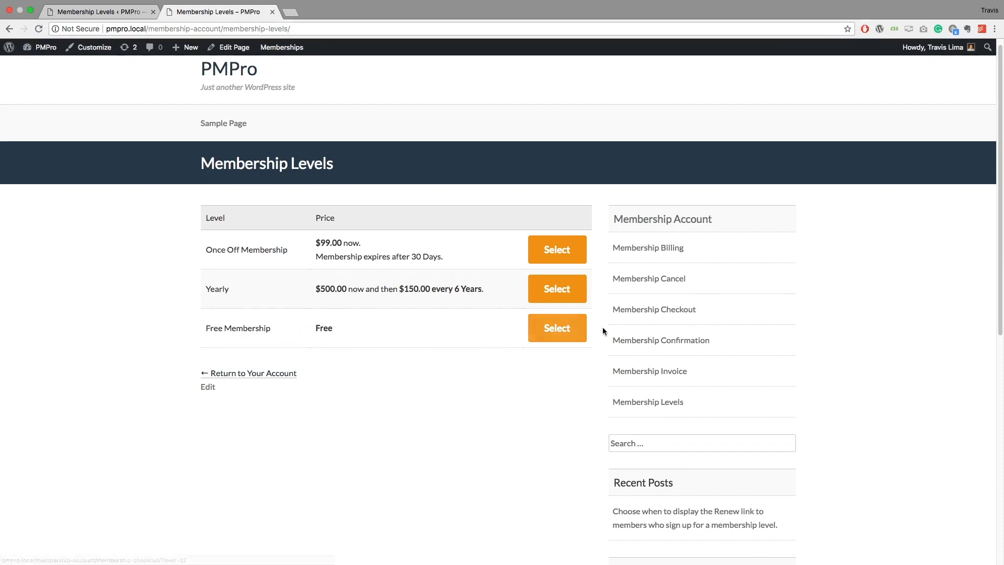
pyautogui.moveTo(556, 327)
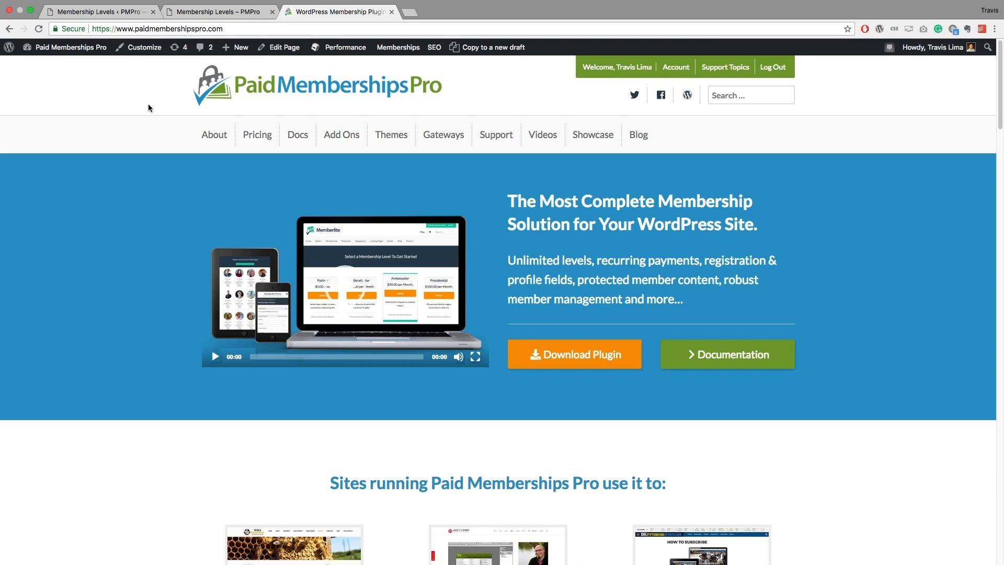
# - Go to paidmembershipspro.com's How to Get Support page and scroll through its options
pyautogui.click(297, 135)
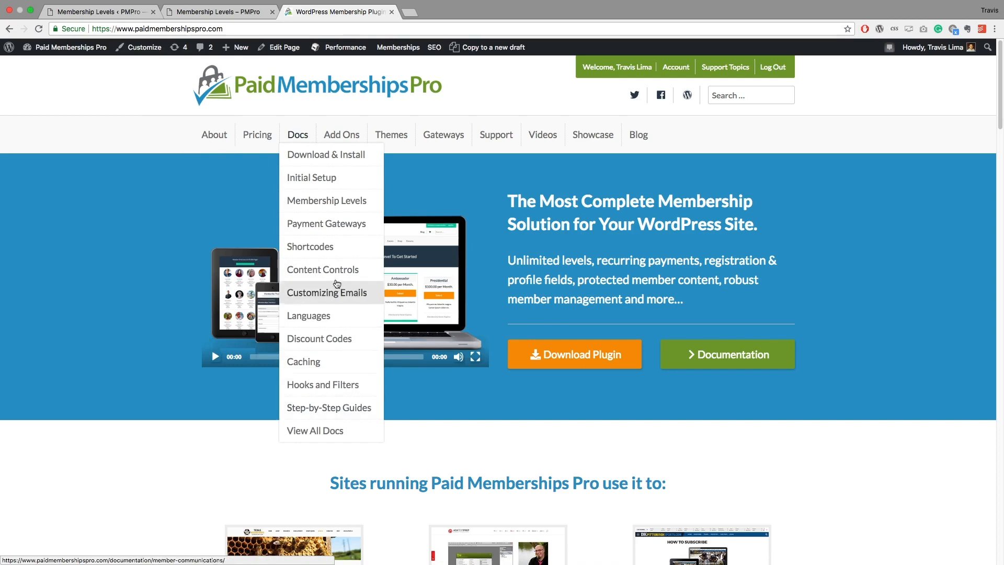
pyautogui.moveTo(671, 150)
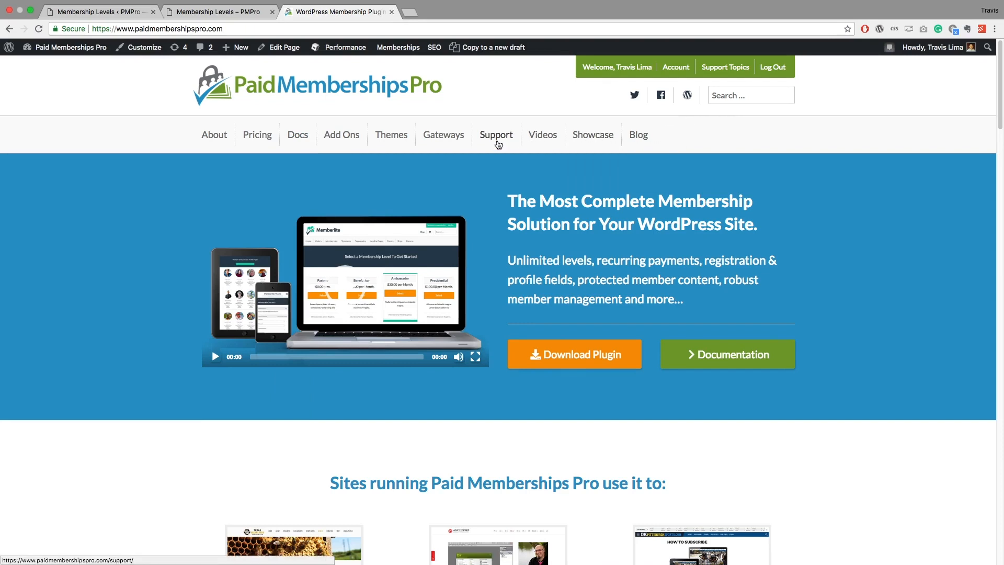
pyautogui.click(496, 134)
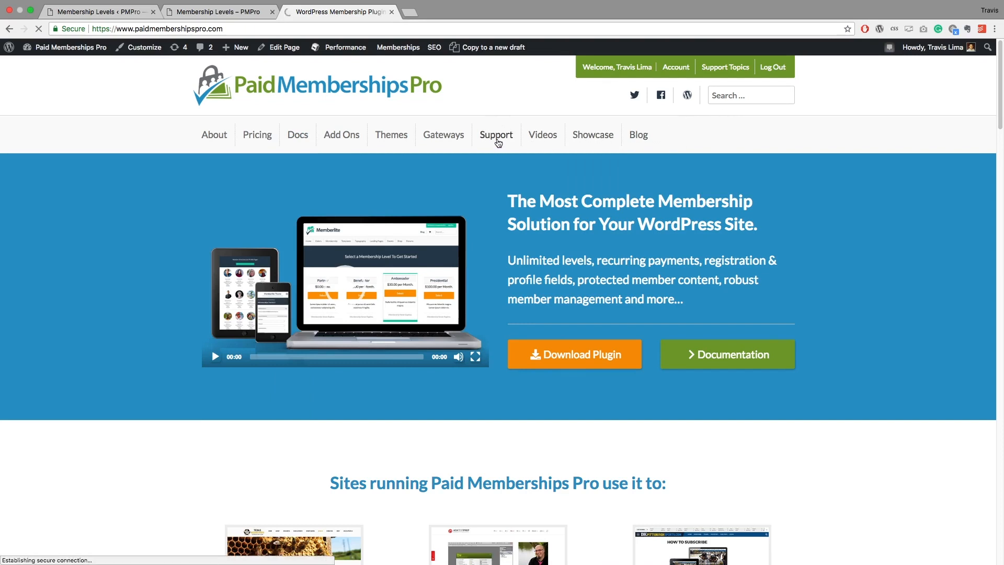
pyautogui.click(496, 135)
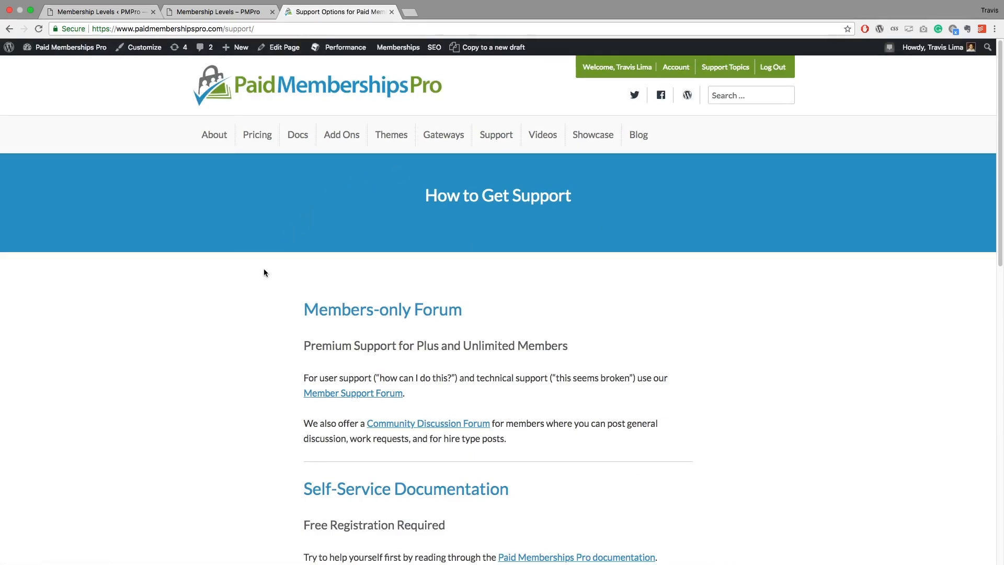
pyautogui.scroll(-3)
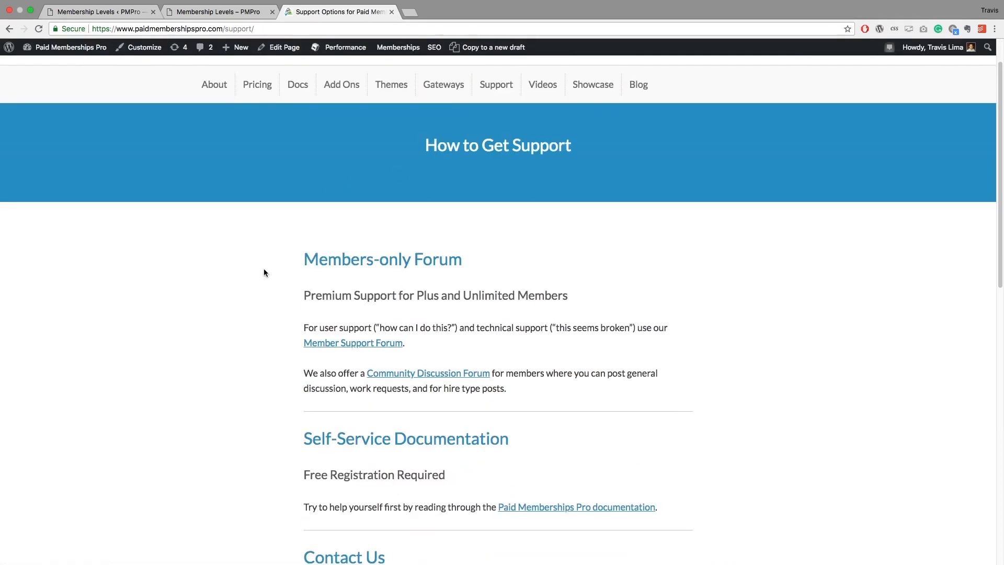
pyautogui.scroll(-3)
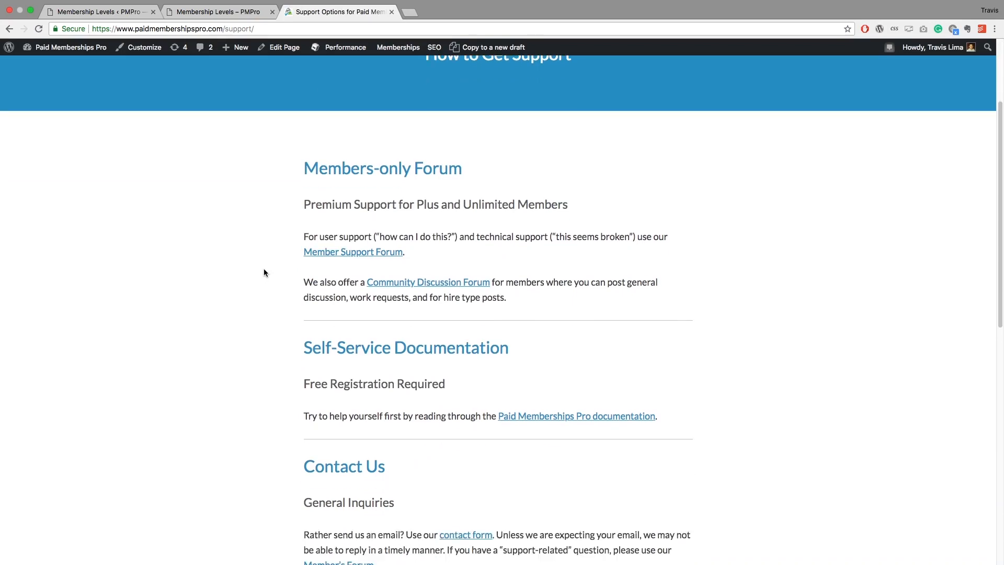
pyautogui.scroll(-3)
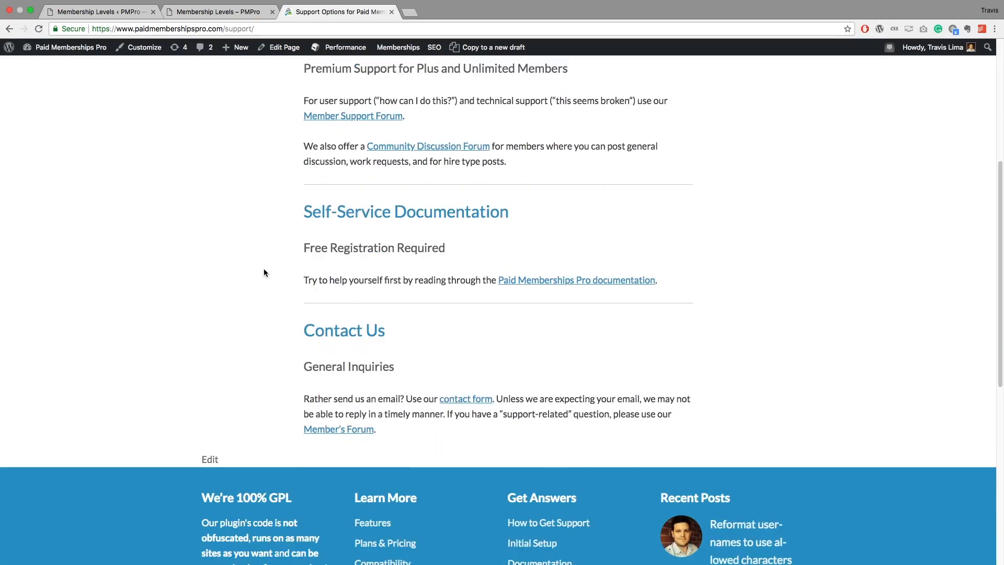